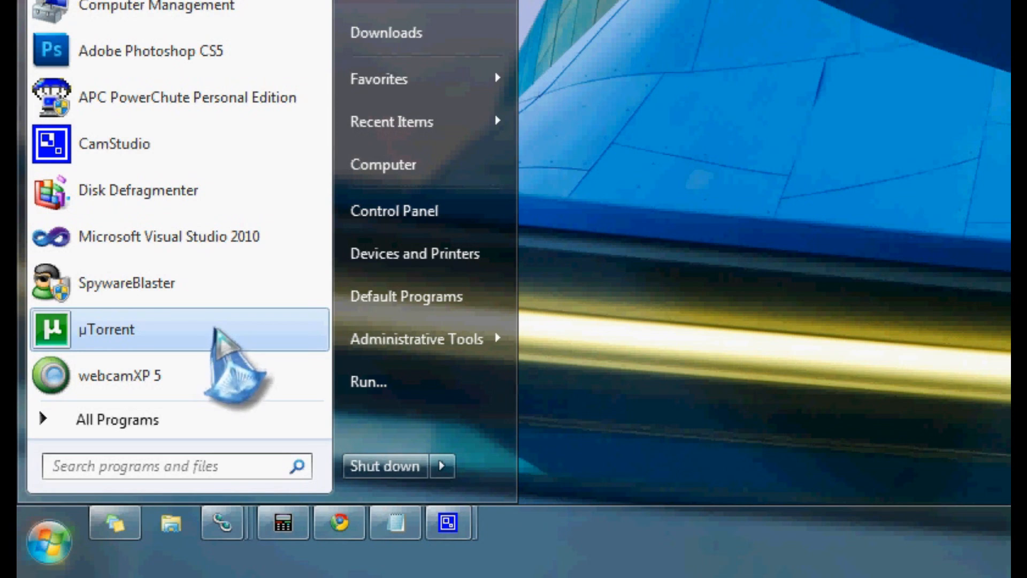
pyautogui.moveTo(423, 296)
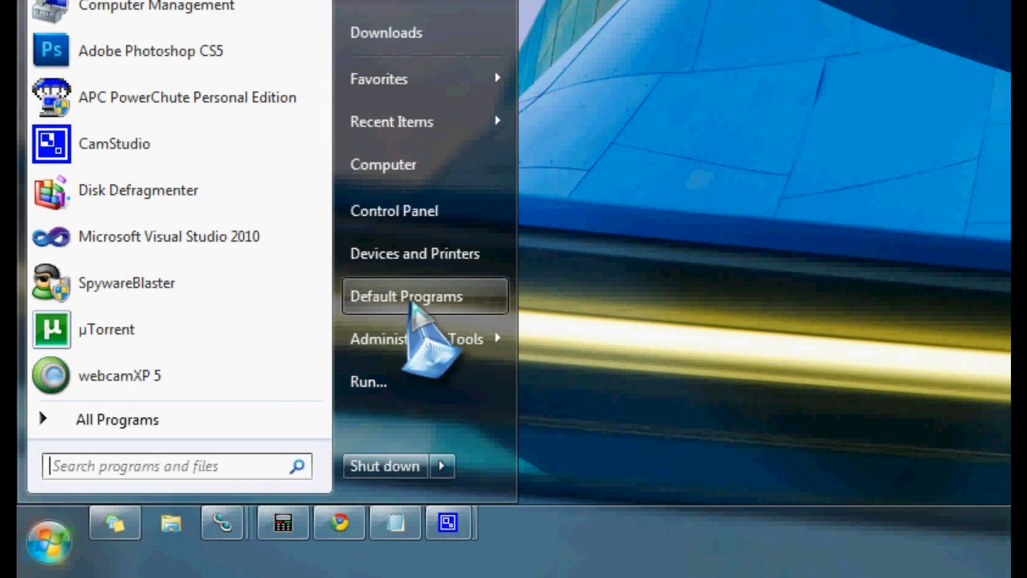
pyautogui.moveTo(432, 353)
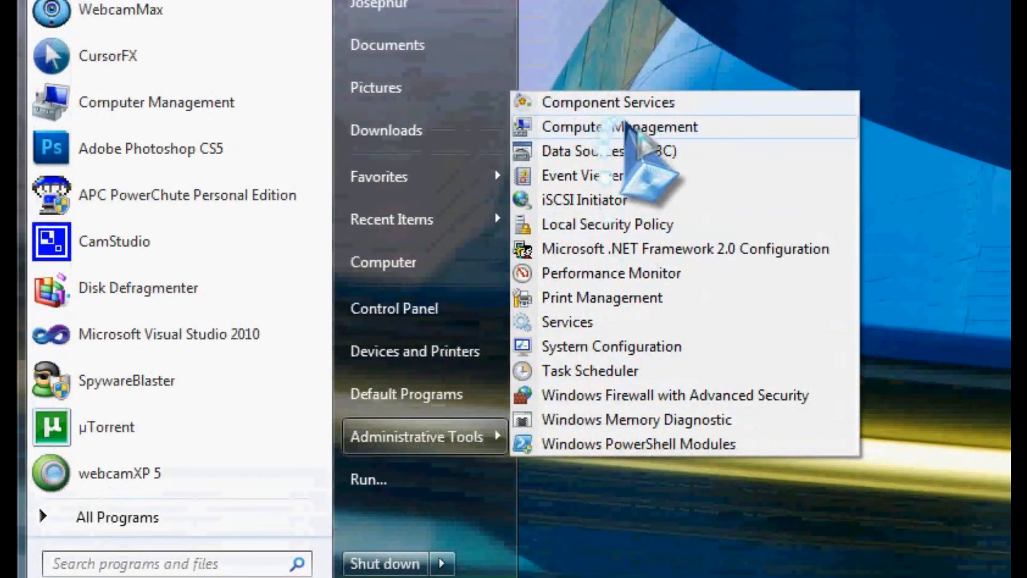
# Open Disk Management in Computer Management and scroll down to the USB FLASH STICK (R:) disk.
pyautogui.click(618, 126)
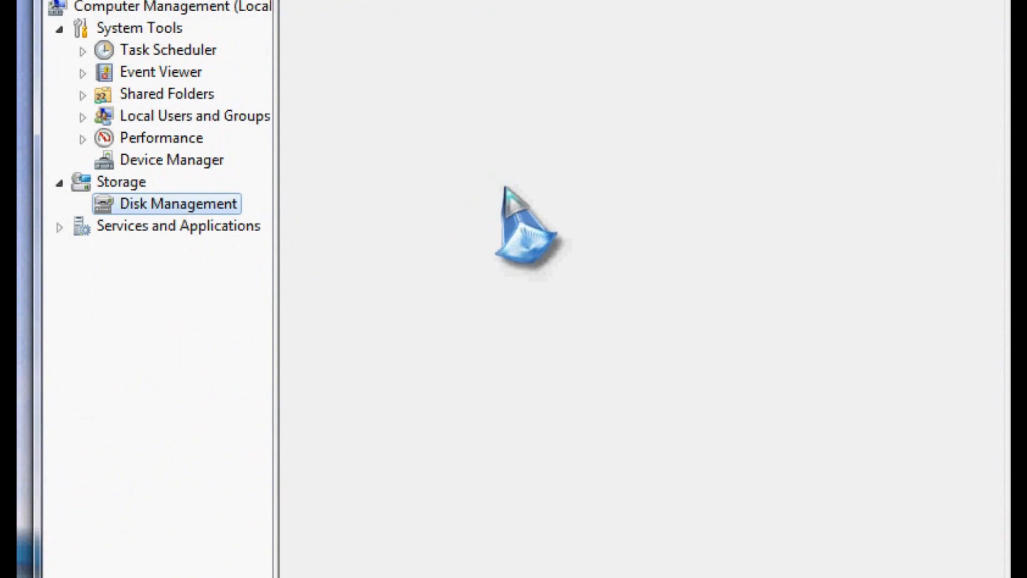
pyautogui.click(177, 203)
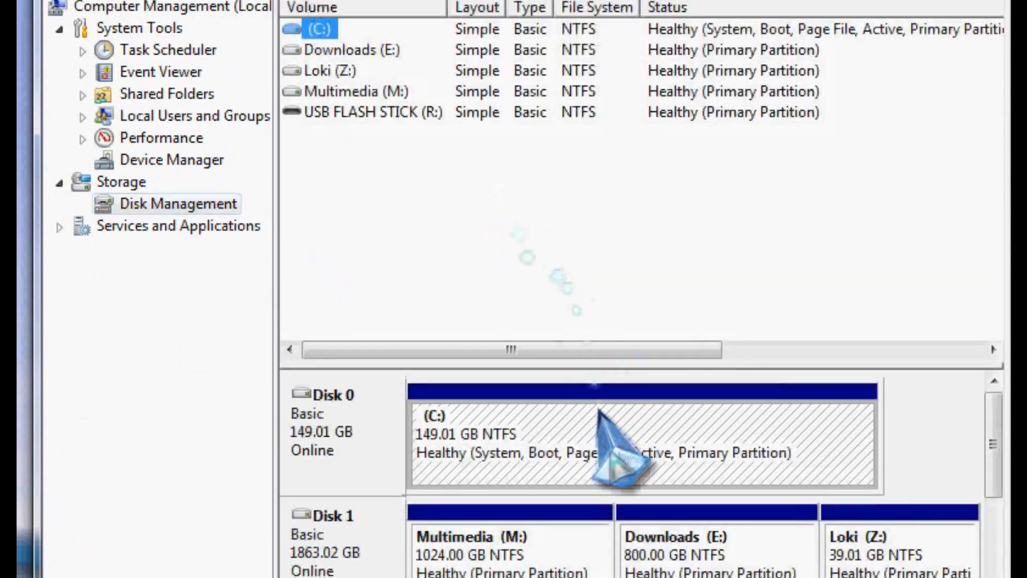
pyautogui.scroll(-3)
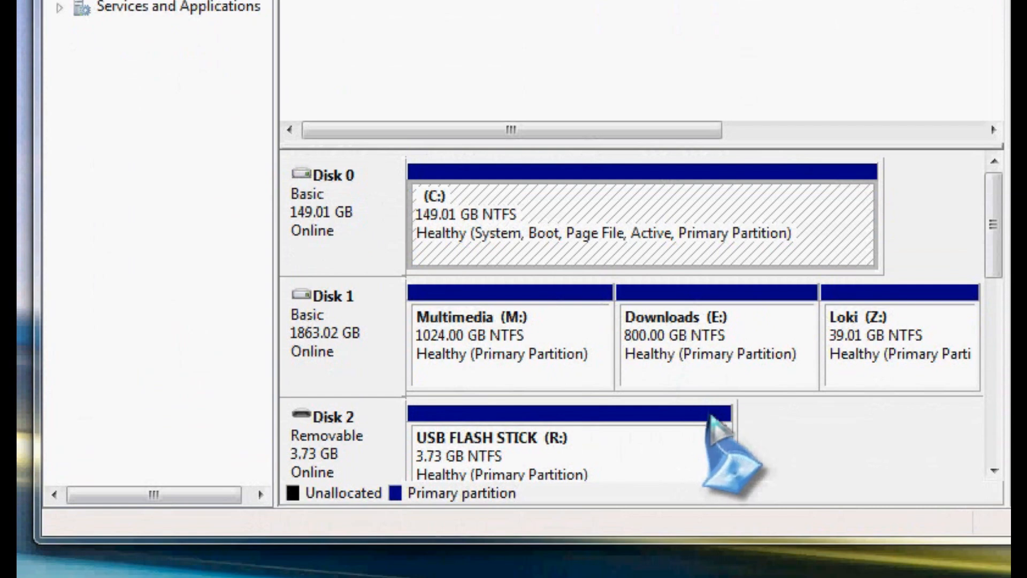
pyautogui.moveTo(714, 455)
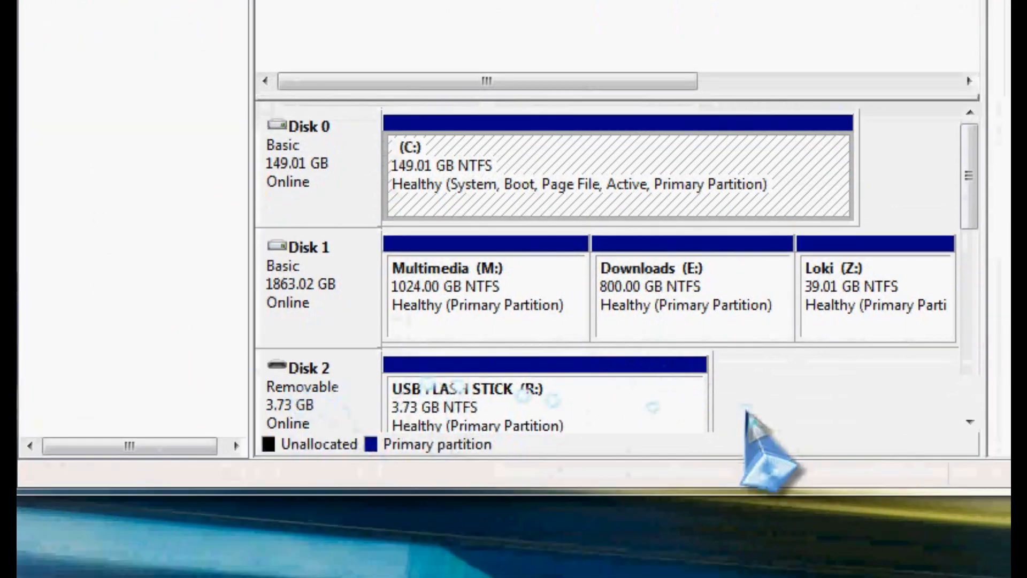
pyautogui.scroll(-3)
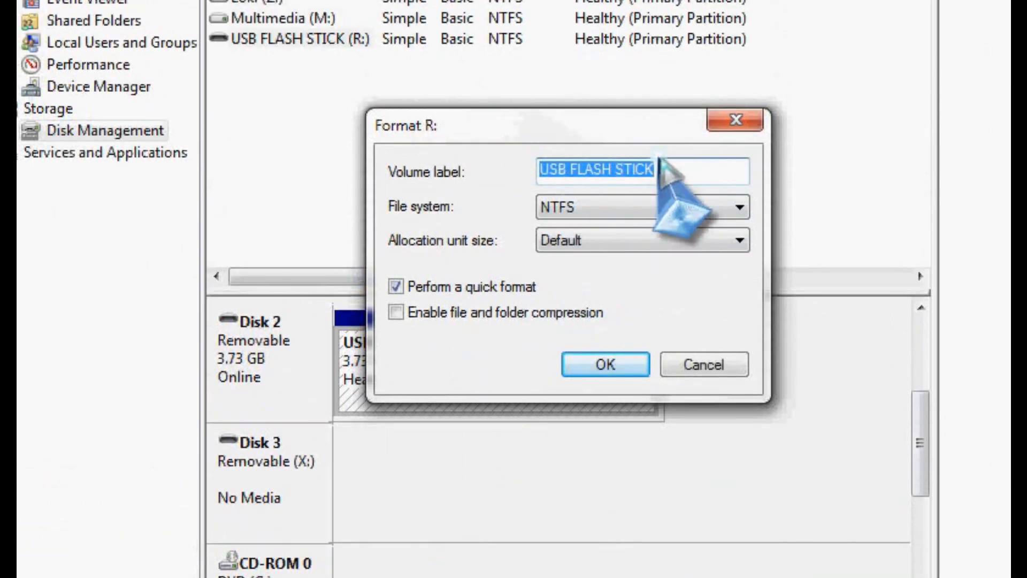
# Enter 'Ready Boost' as the R: drive's volume label.
pyautogui.write('Ready Bo')
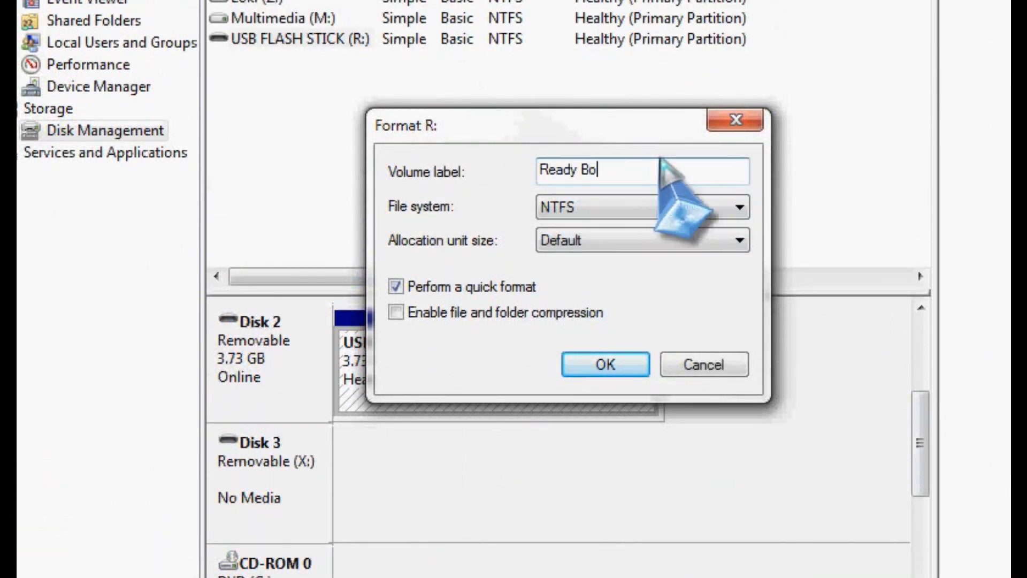
pyautogui.write('ost')
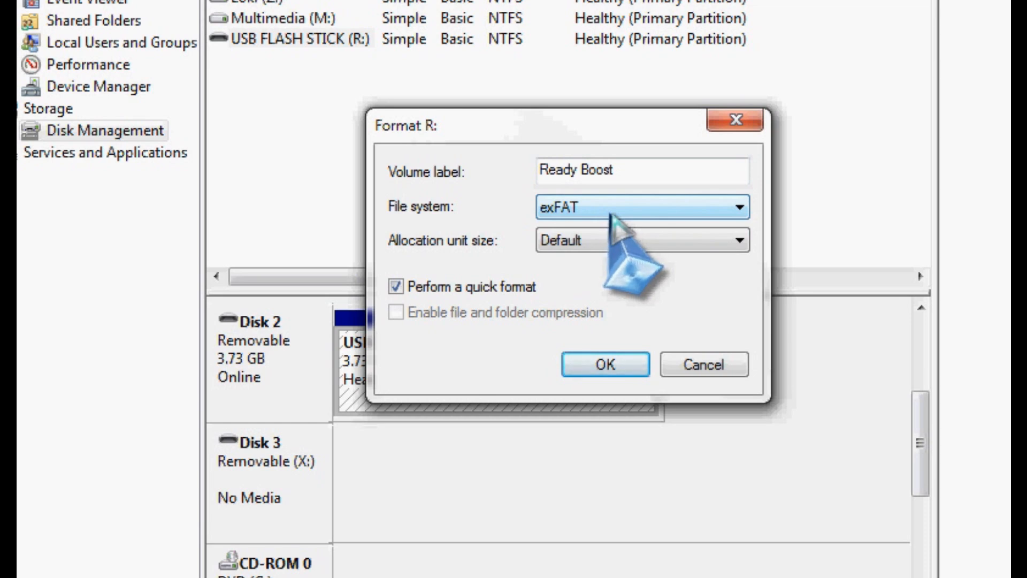
pyautogui.moveTo(629, 243)
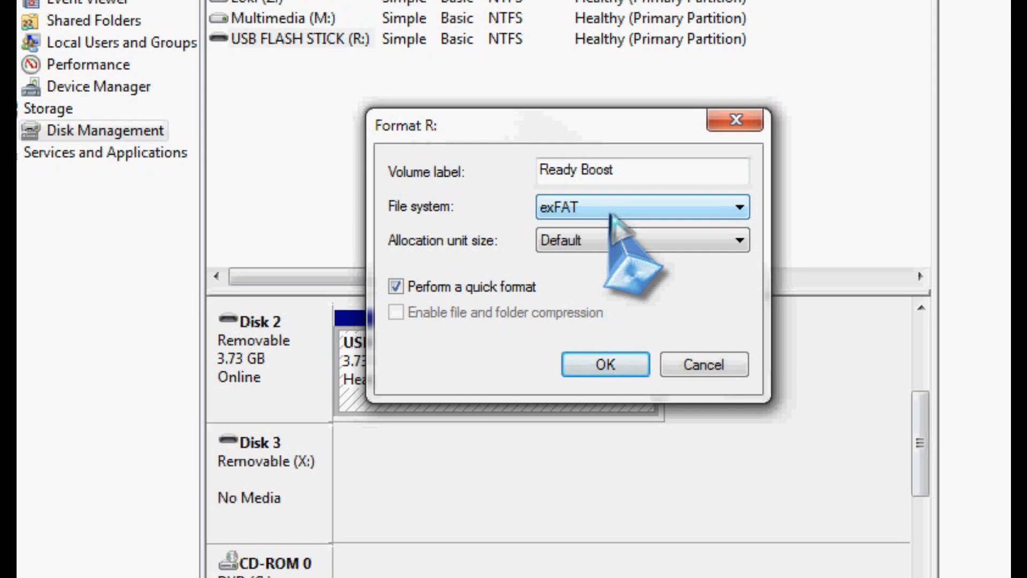
pyautogui.moveTo(629, 256)
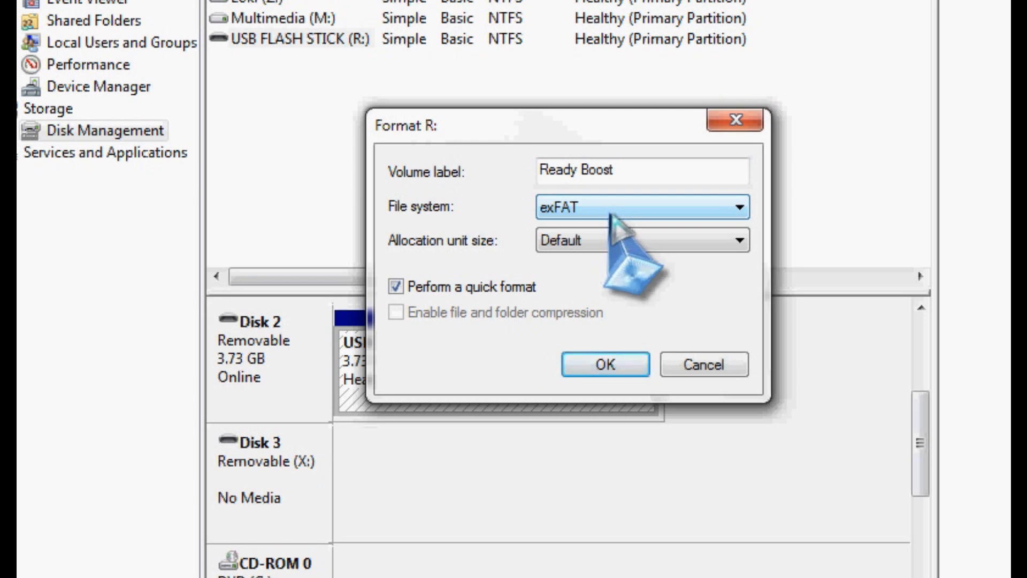
pyautogui.moveTo(618, 246)
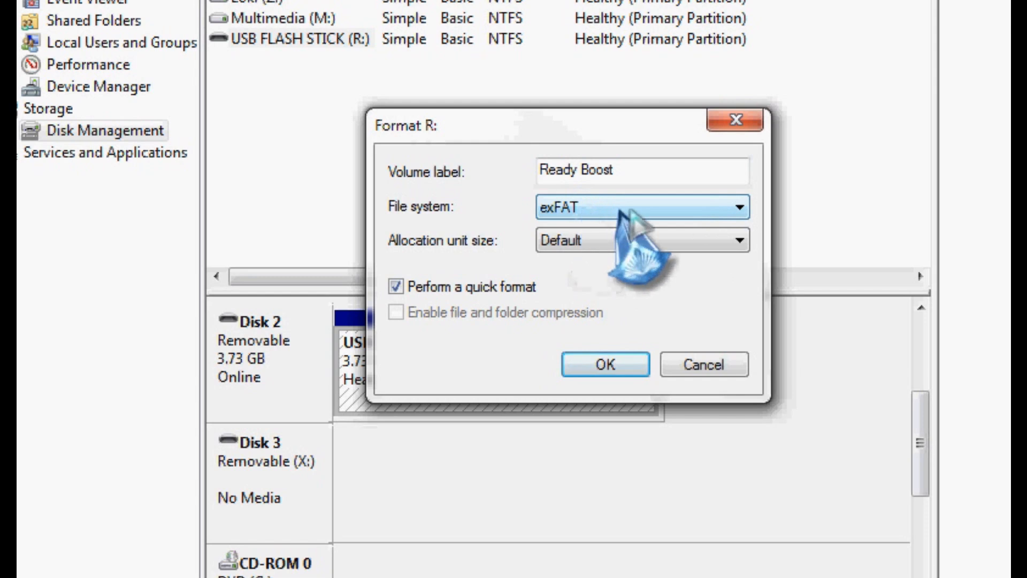
pyautogui.moveTo(642, 243)
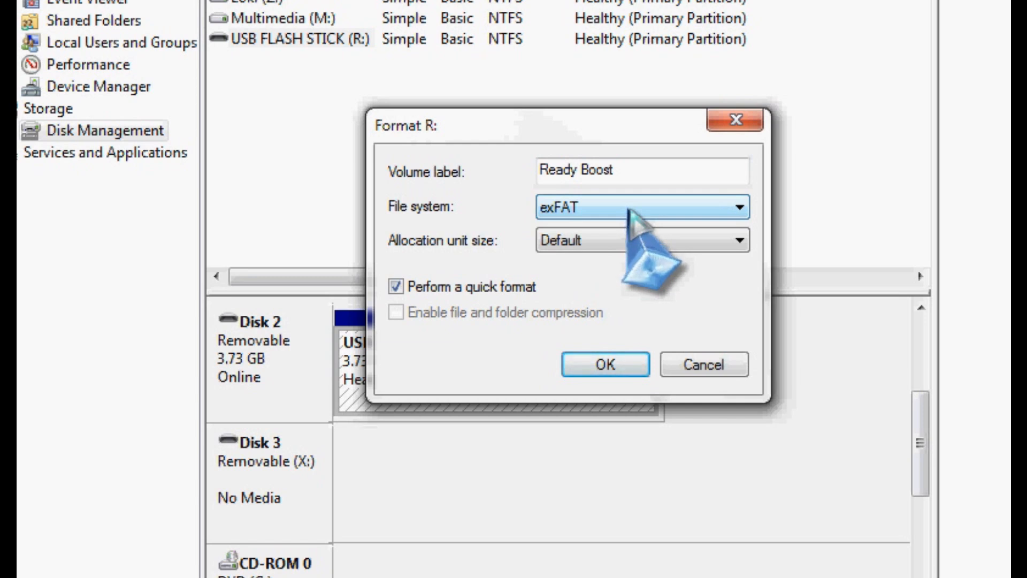
pyautogui.moveTo(622, 262)
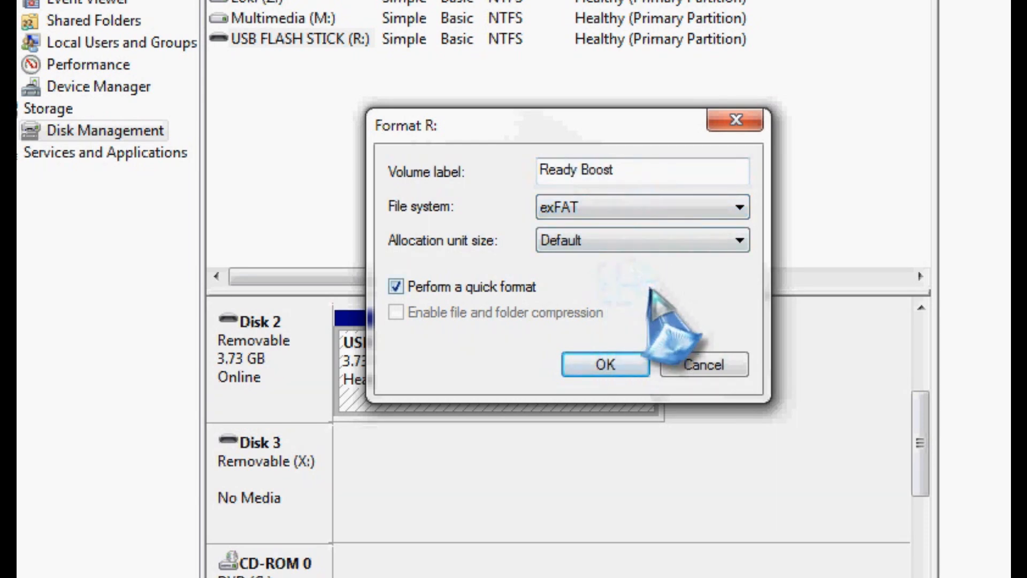
pyautogui.moveTo(655, 341)
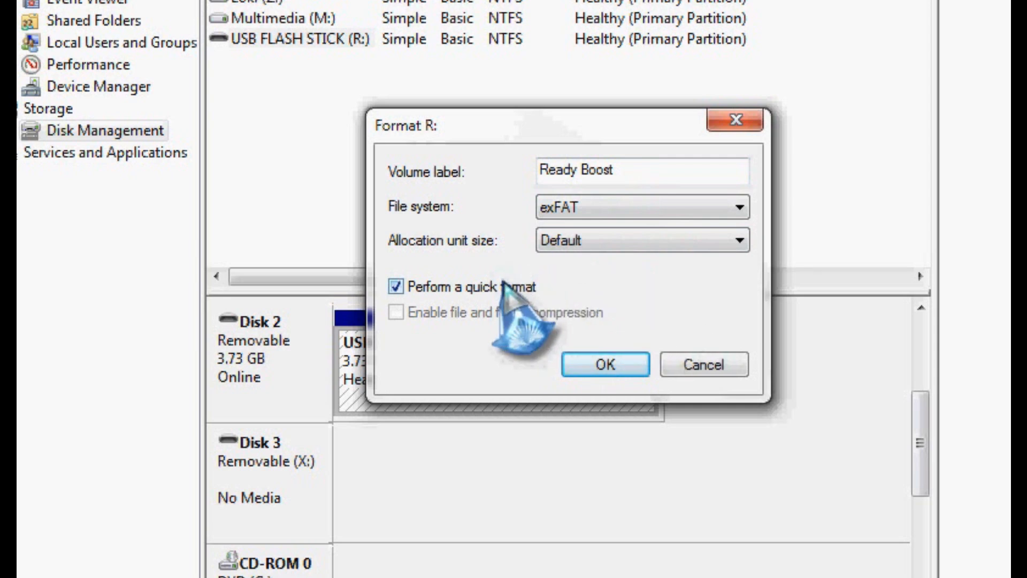
pyautogui.moveTo(517, 327)
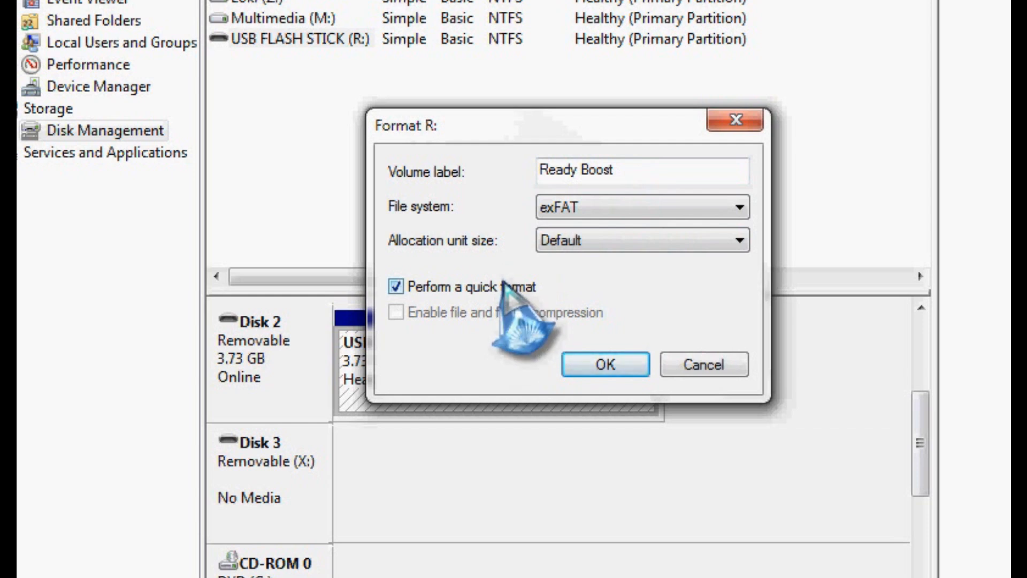
pyautogui.moveTo(537, 341)
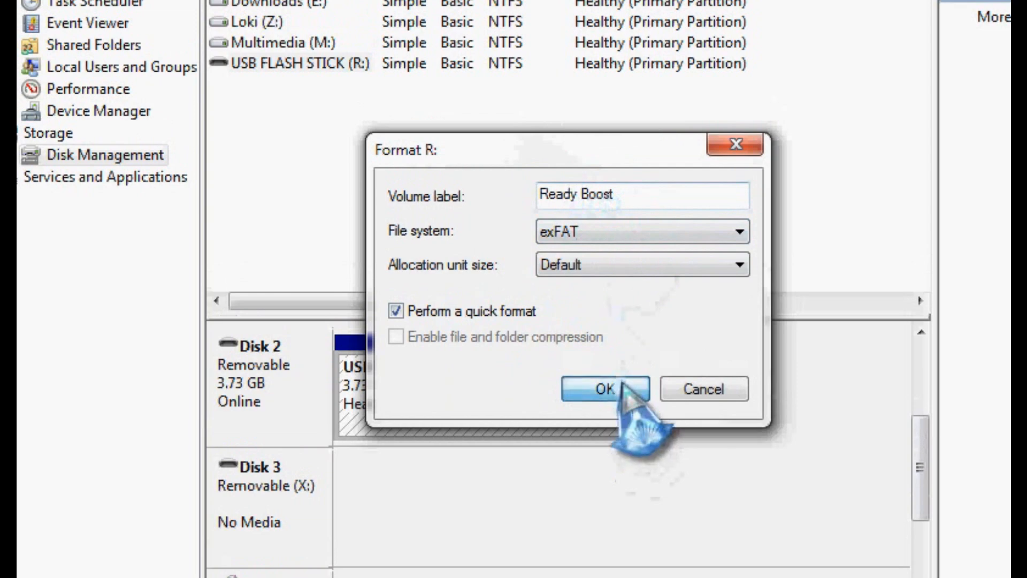
# Format drive R: as exFAT, confirming that all its data will be erased.
pyautogui.click(604, 389)
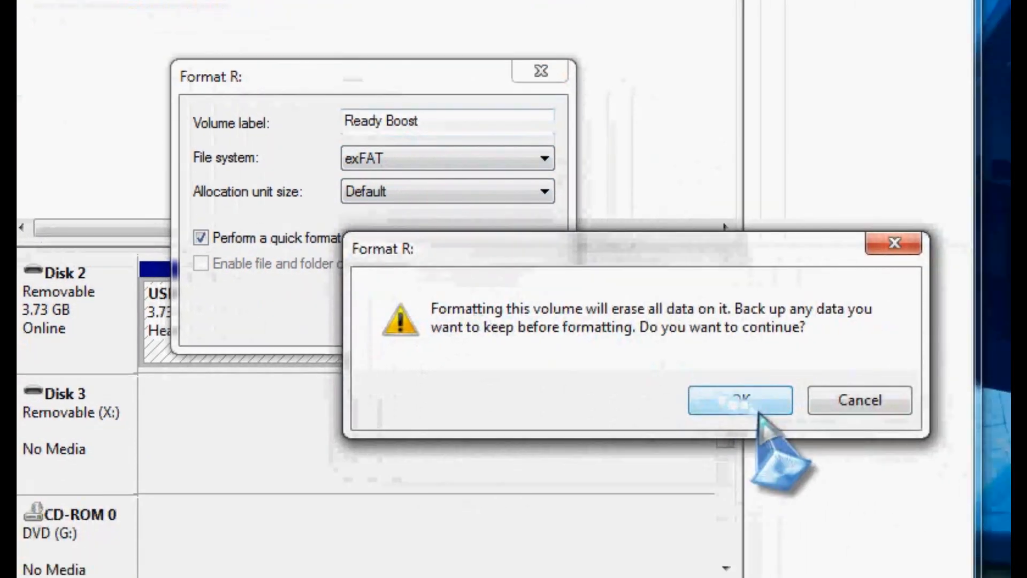
pyautogui.click(738, 399)
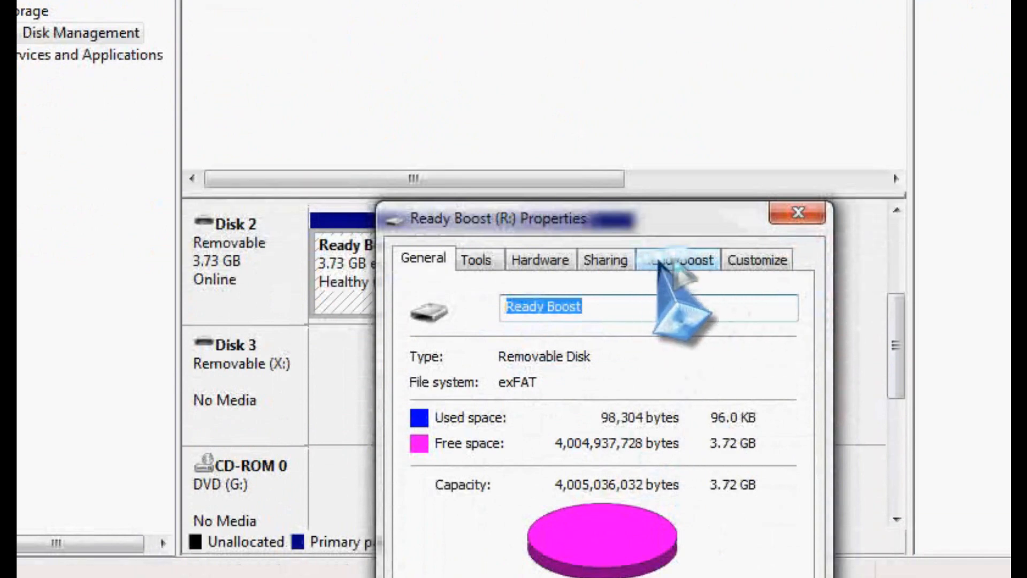
# On the R: drive's ReadyBoost tab, run the suitability test twice more.
pyautogui.click(678, 259)
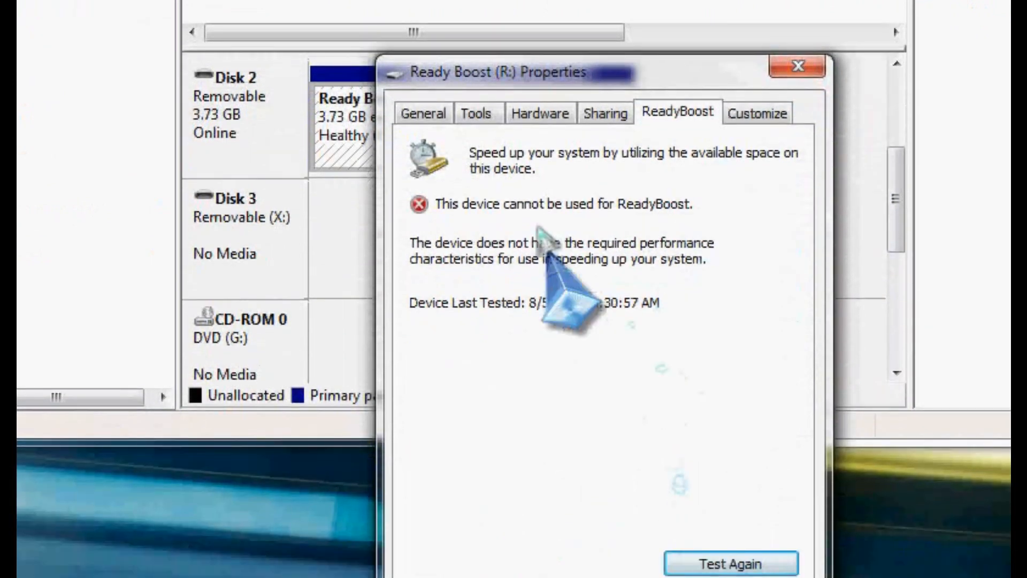
pyautogui.moveTo(583, 308)
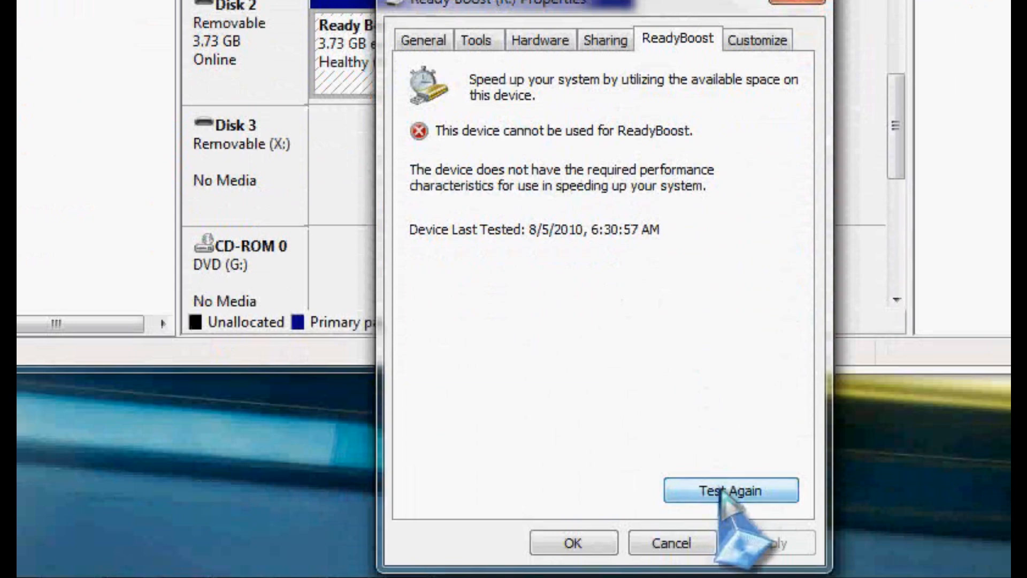
pyautogui.moveTo(729, 425)
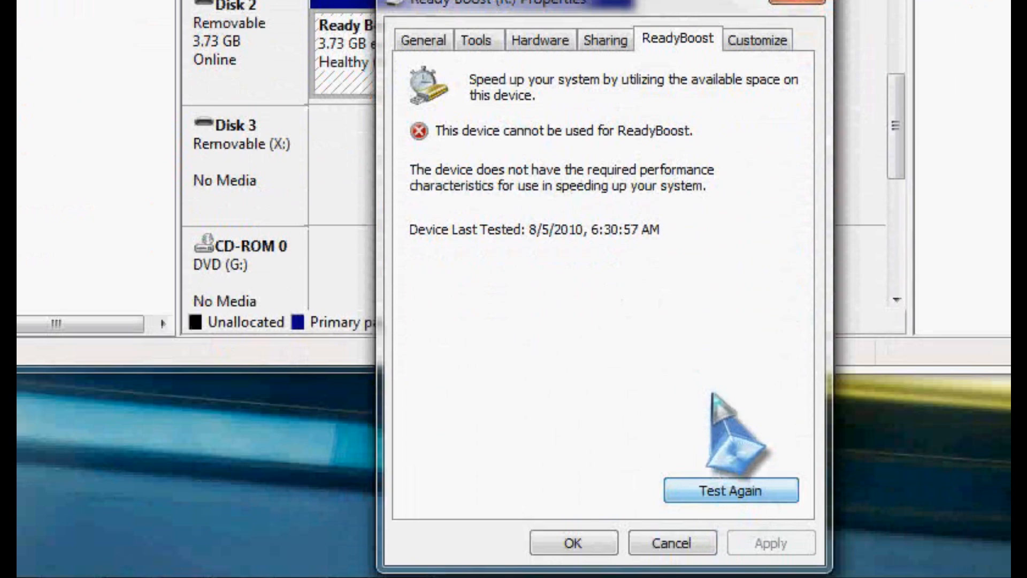
pyautogui.click(729, 490)
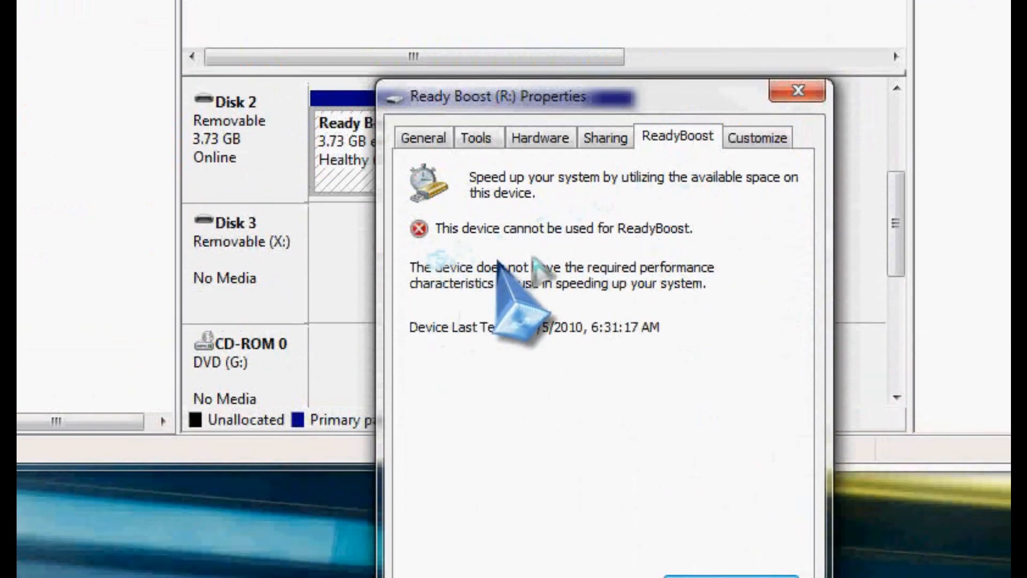
pyautogui.moveTo(700, 275)
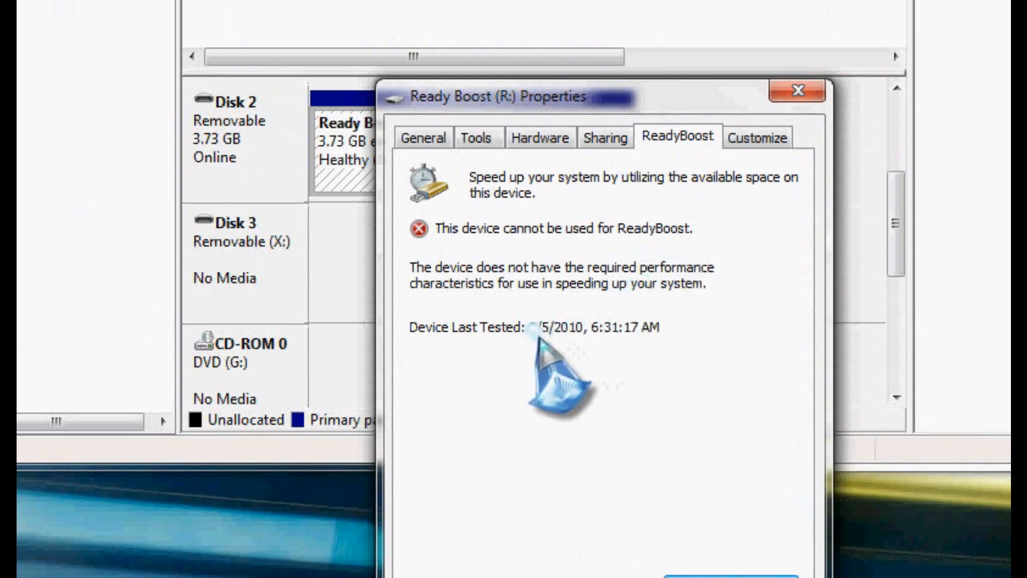
pyautogui.moveTo(668, 386)
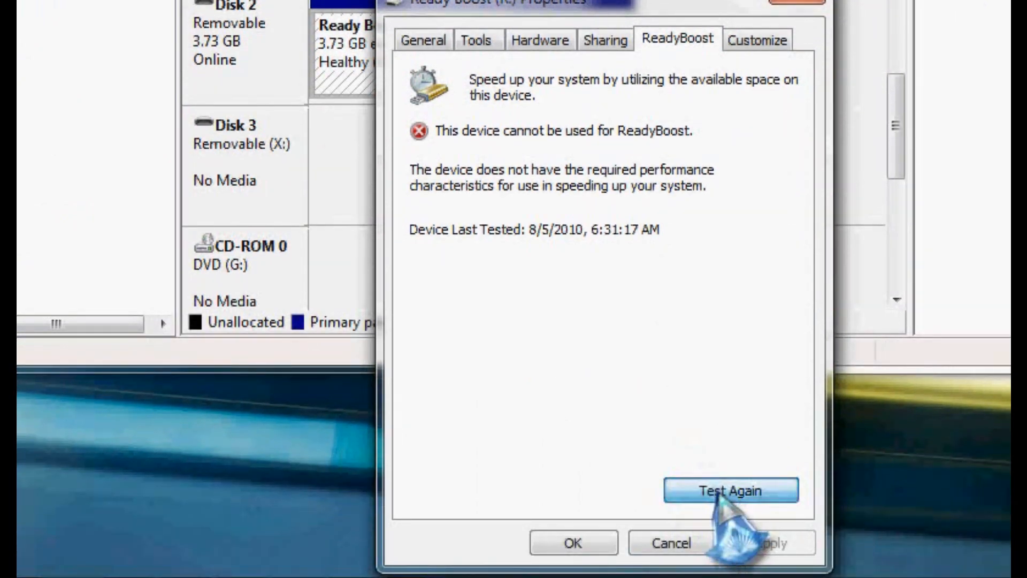
pyautogui.click(729, 490)
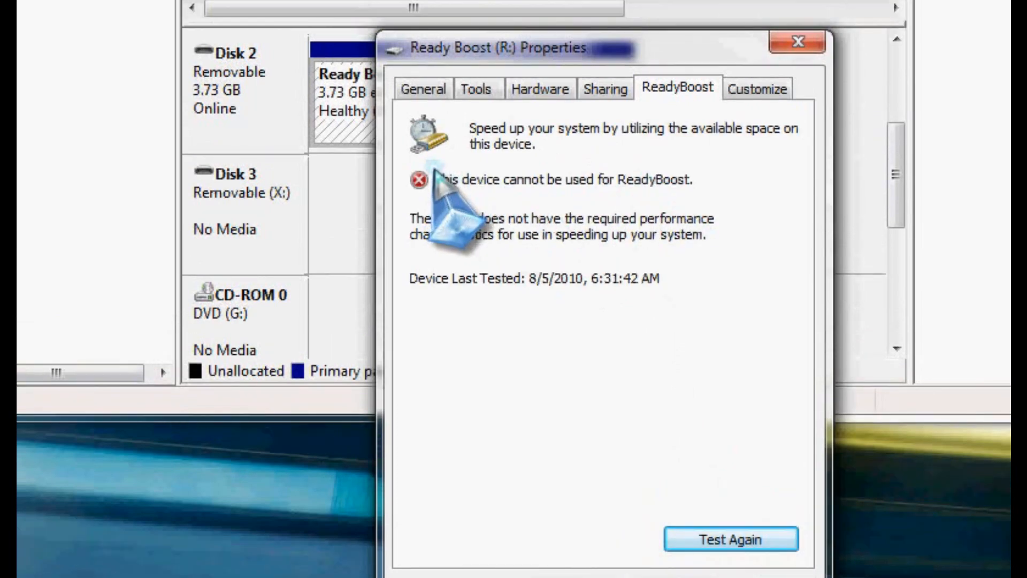
pyautogui.moveTo(543, 196)
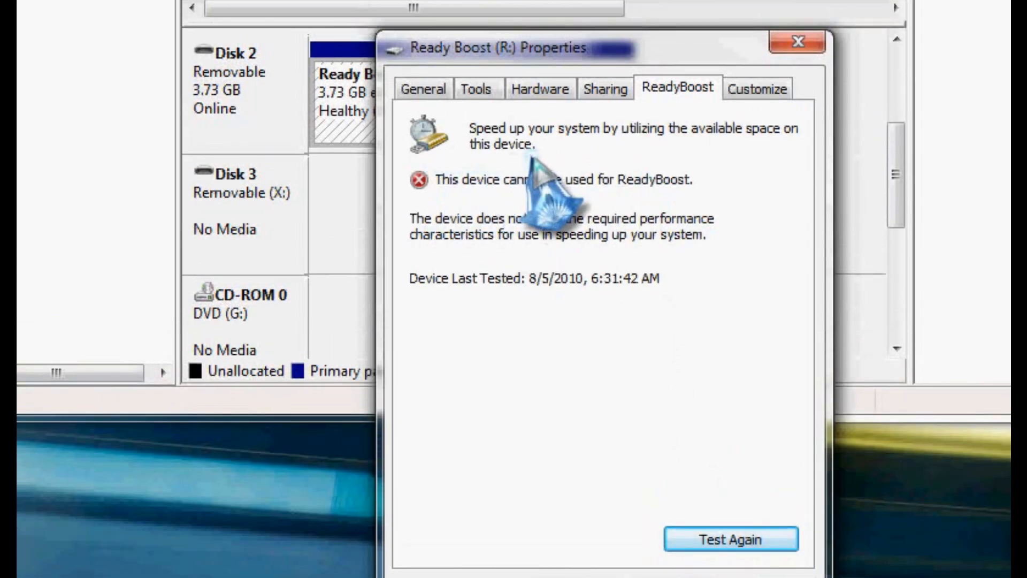
pyautogui.moveTo(540, 190)
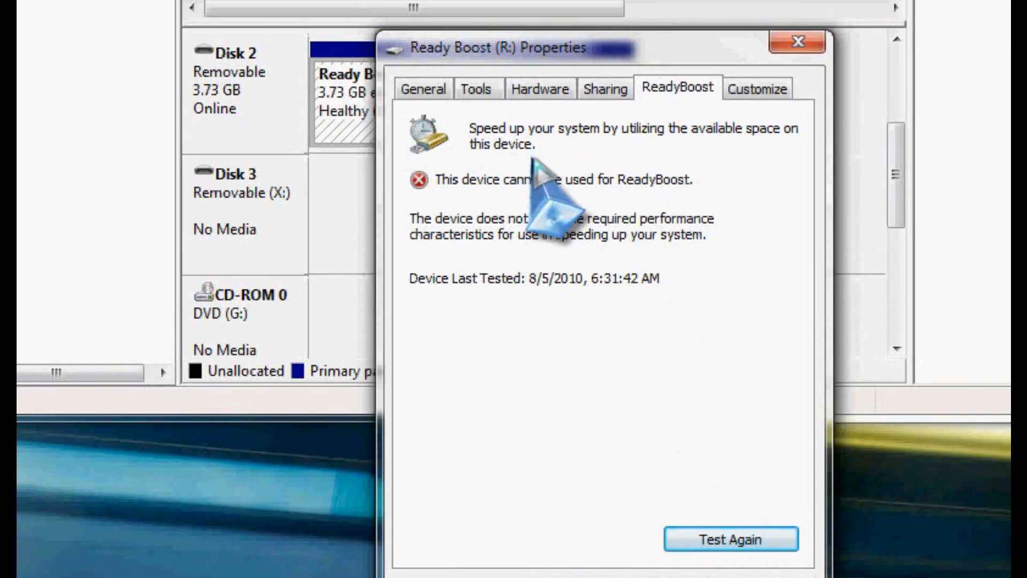
# Retest R: until it passes, then dedicate it to ReadyBoost with 3814 MB reserved.
pyautogui.click(729, 539)
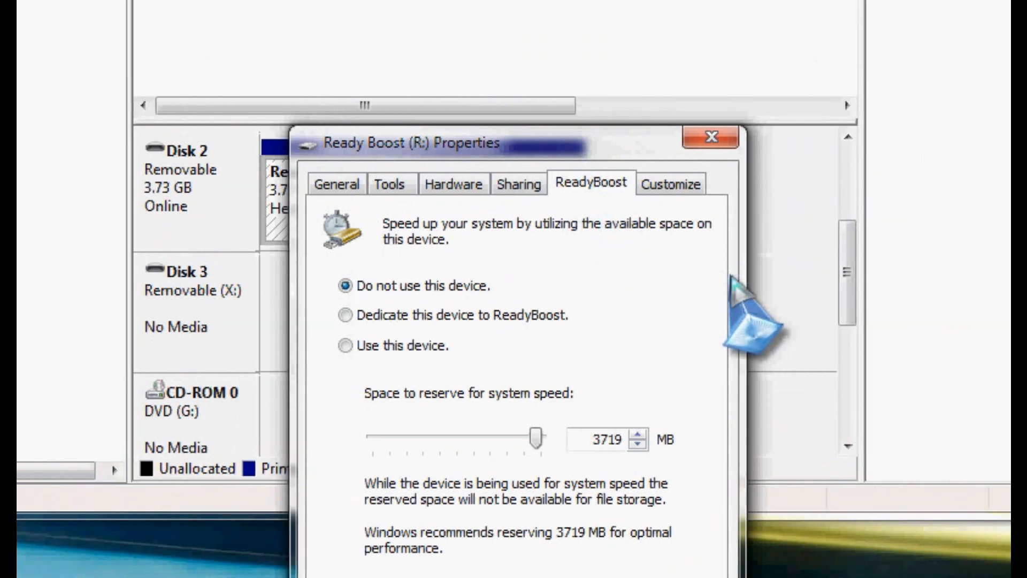
pyautogui.moveTo(570, 426)
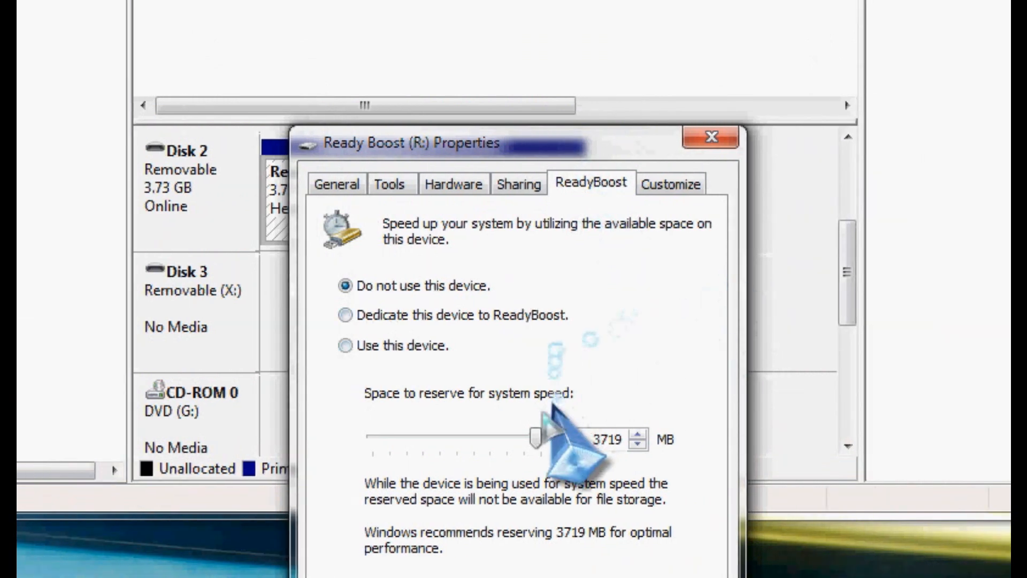
pyautogui.moveTo(530, 314)
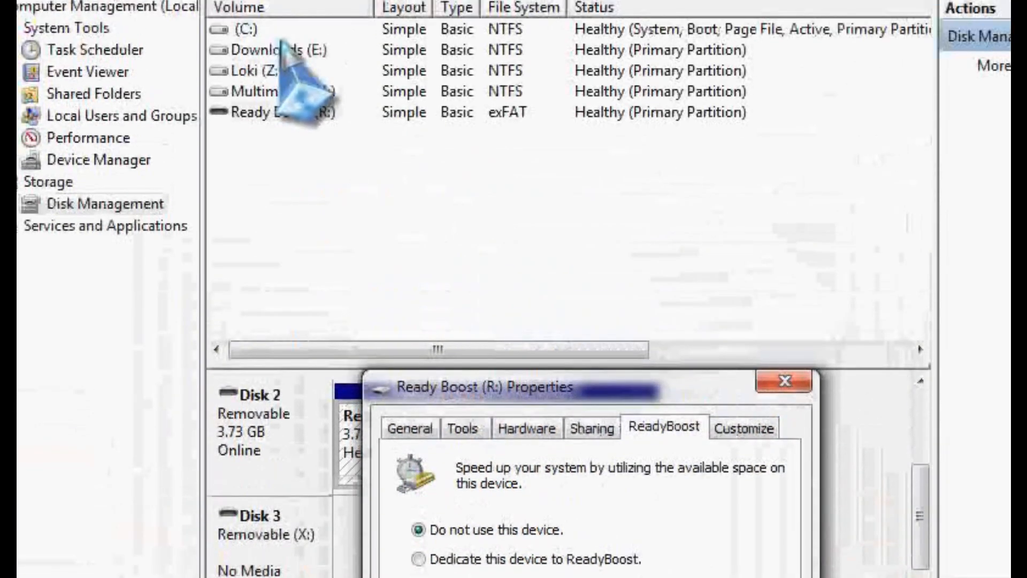
pyautogui.click(781, 380)
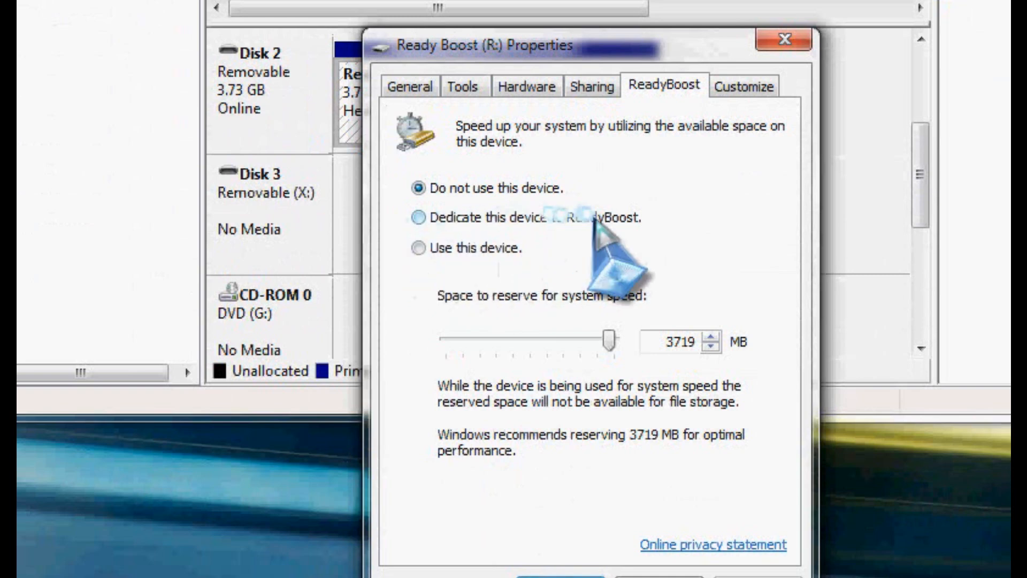
pyautogui.click(400, 217)
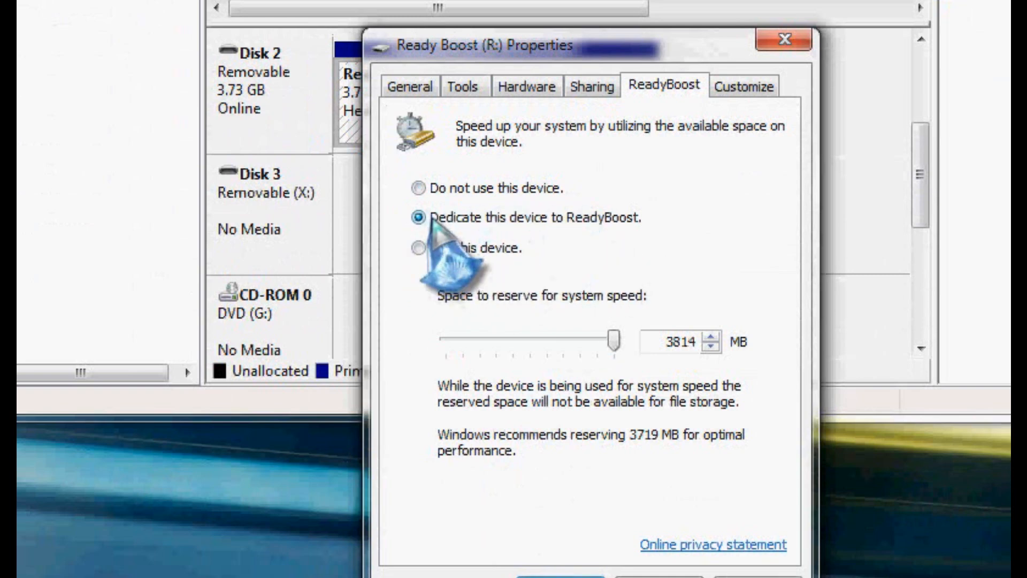
pyautogui.moveTo(681, 354)
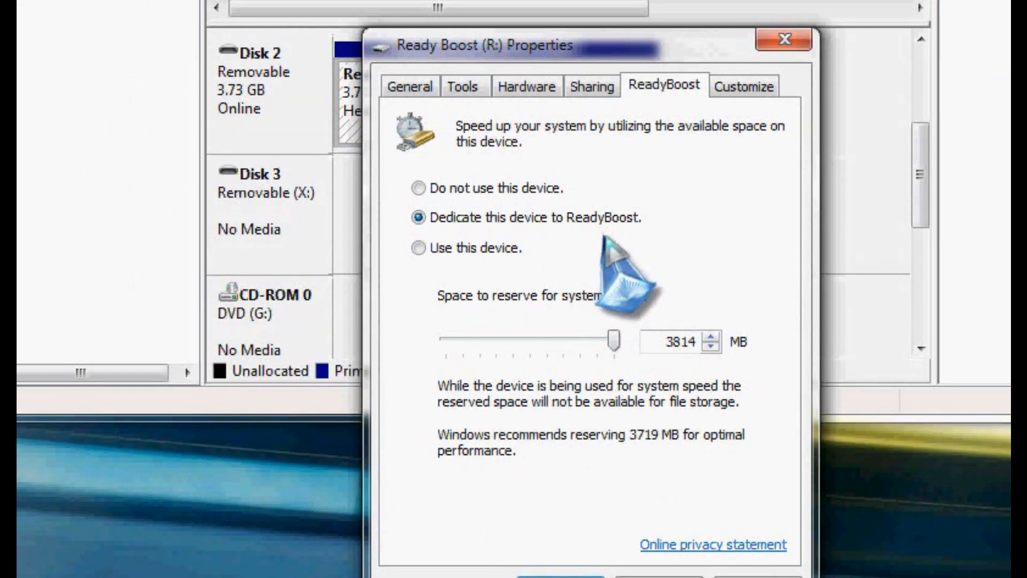
pyautogui.click(401, 247)
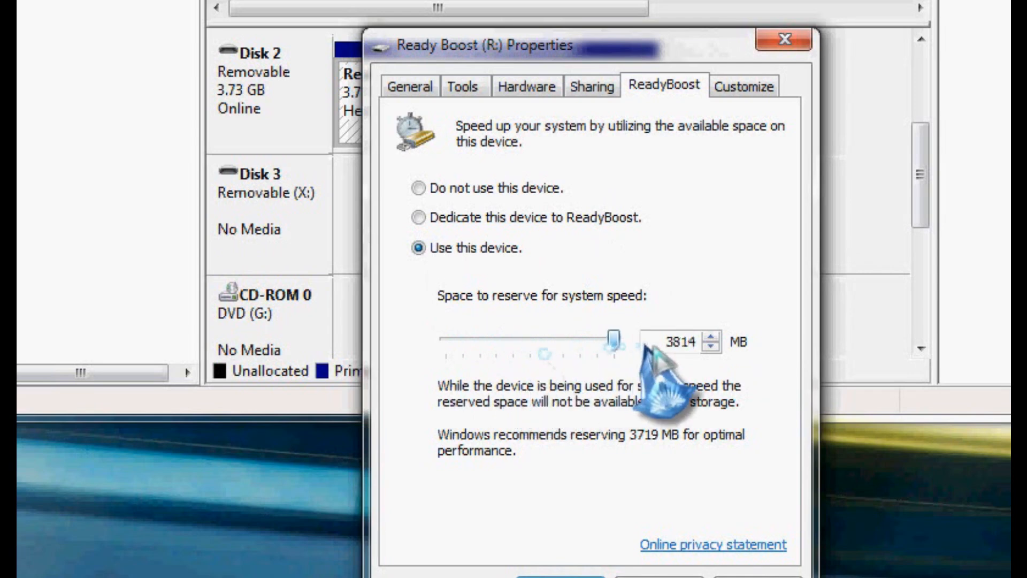
pyautogui.click(439, 218)
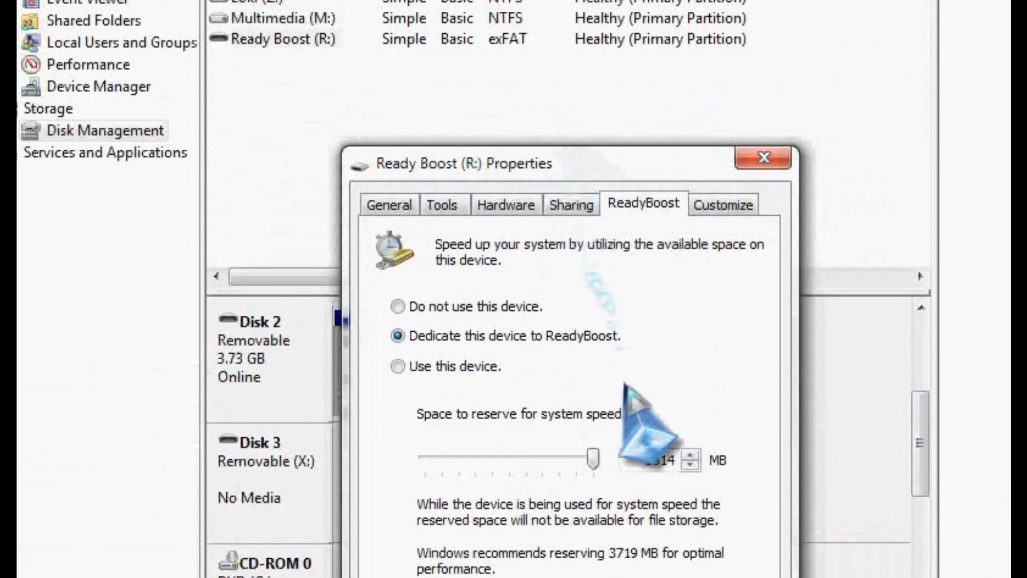
pyautogui.scroll(-3)
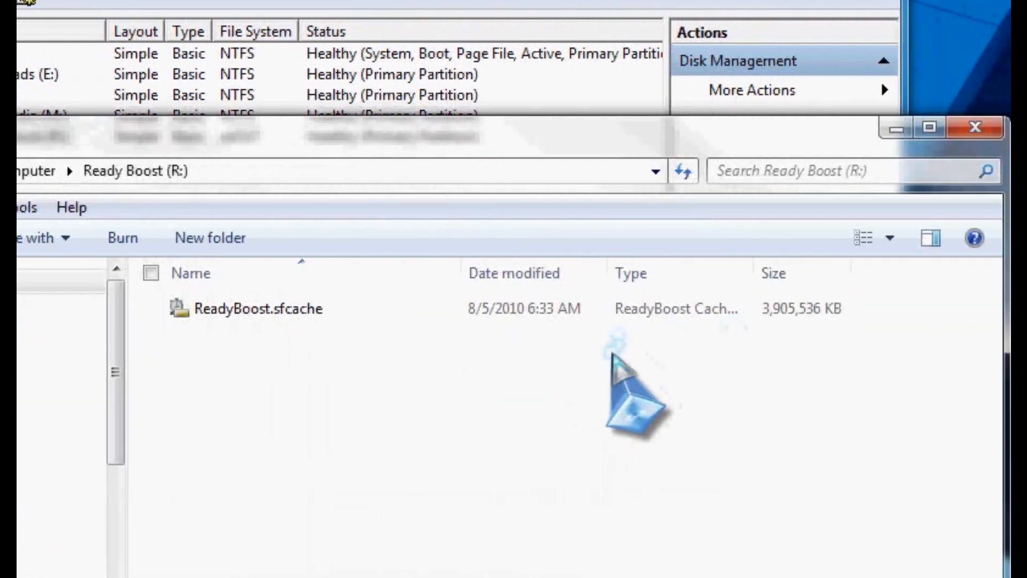
# Select the 3,905,536 KB ReadyBoost.sfcache file on drive R:.
pyautogui.click(259, 308)
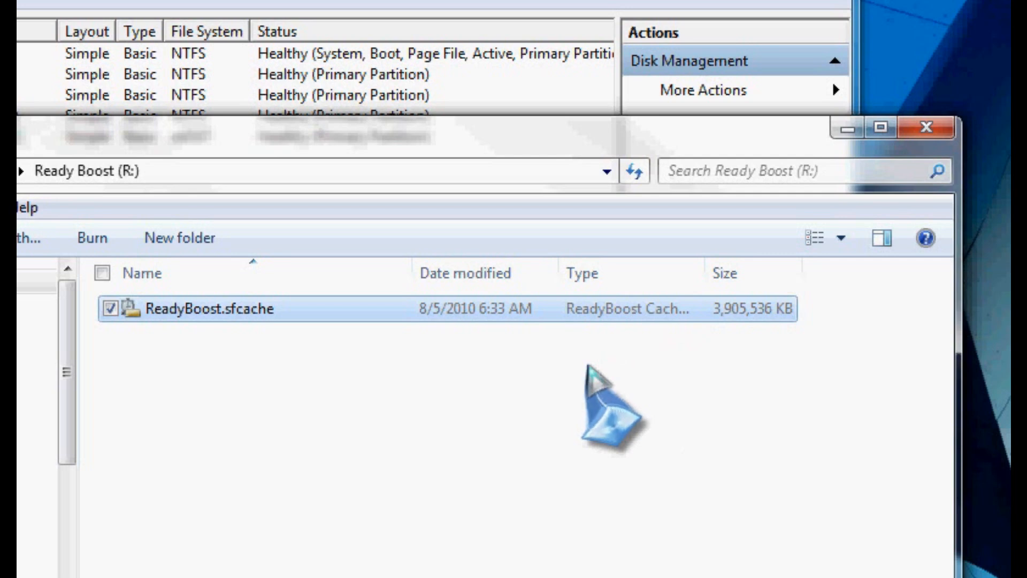
pyautogui.moveTo(498, 399)
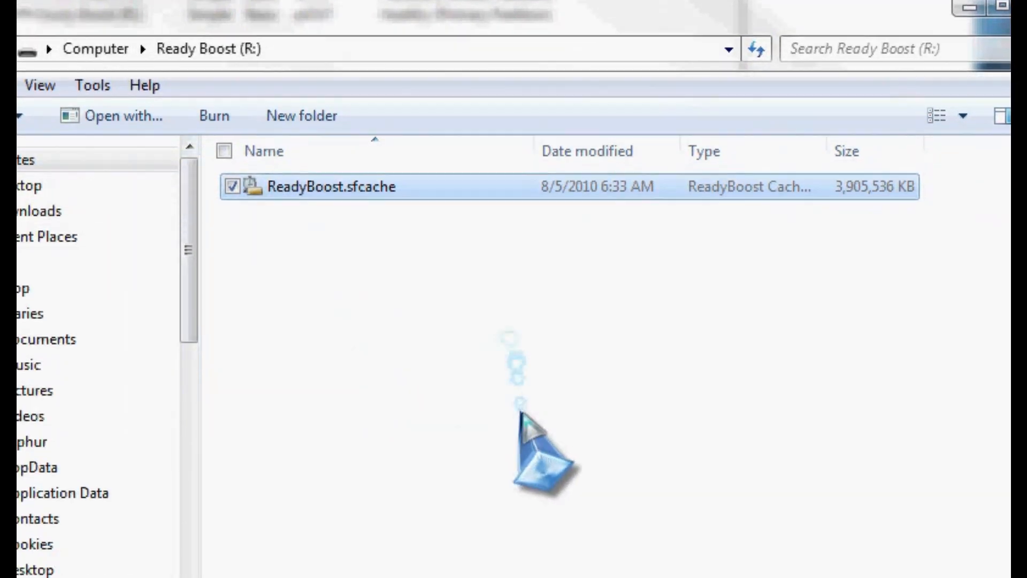
pyautogui.moveTo(354, 243)
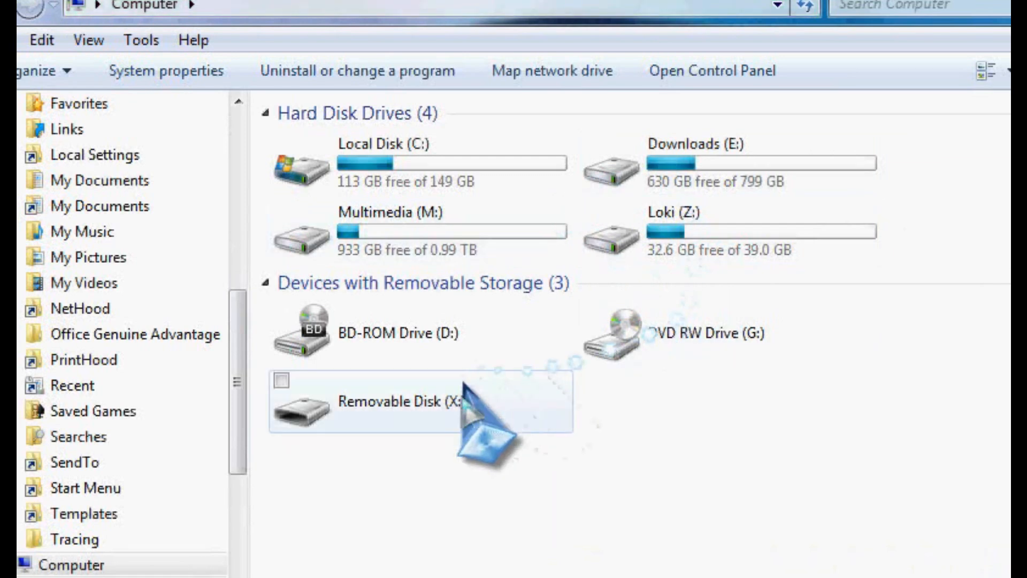
pyautogui.moveTo(759, 412)
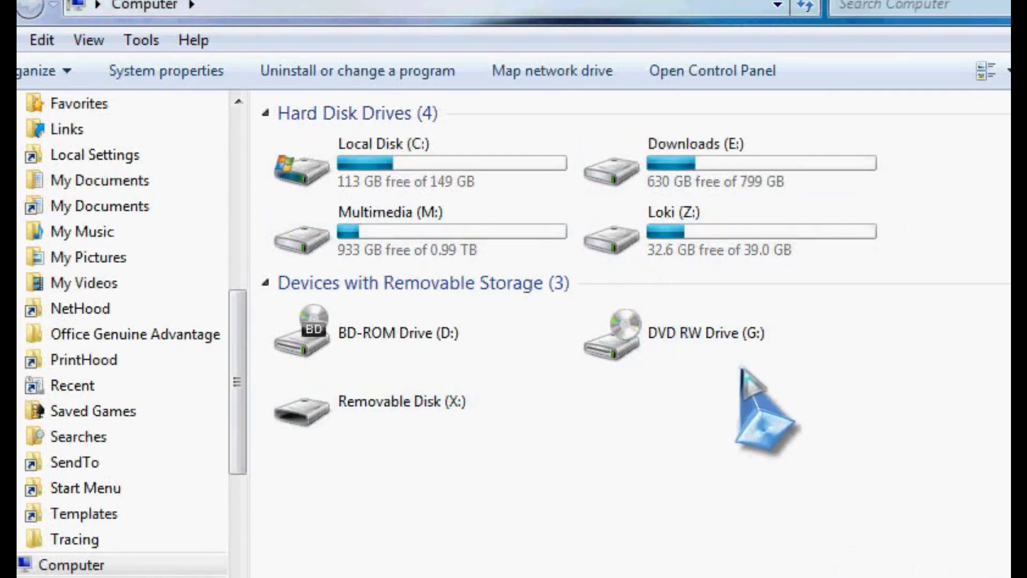
pyautogui.moveTo(645, 442)
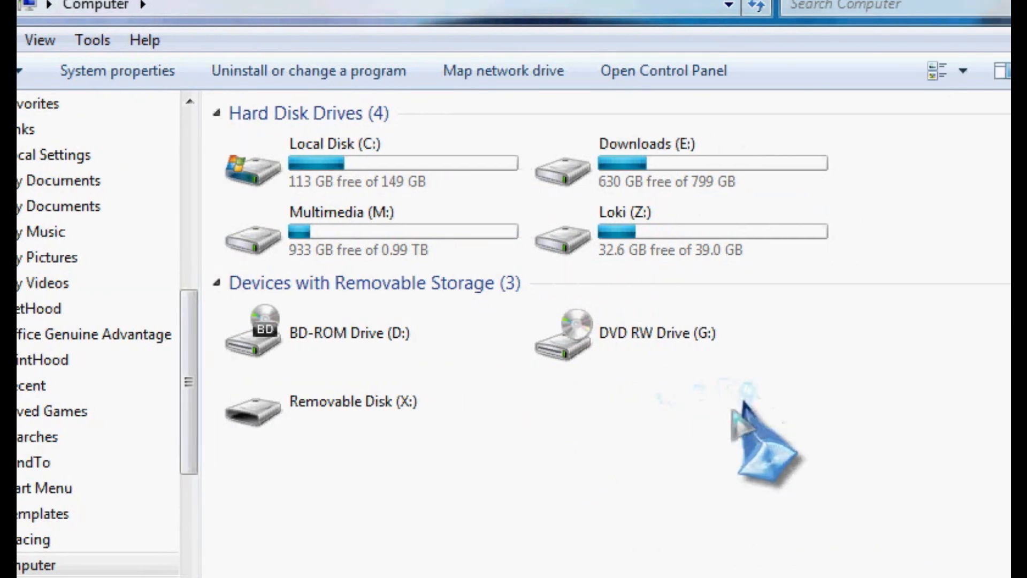
pyautogui.moveTo(622, 426)
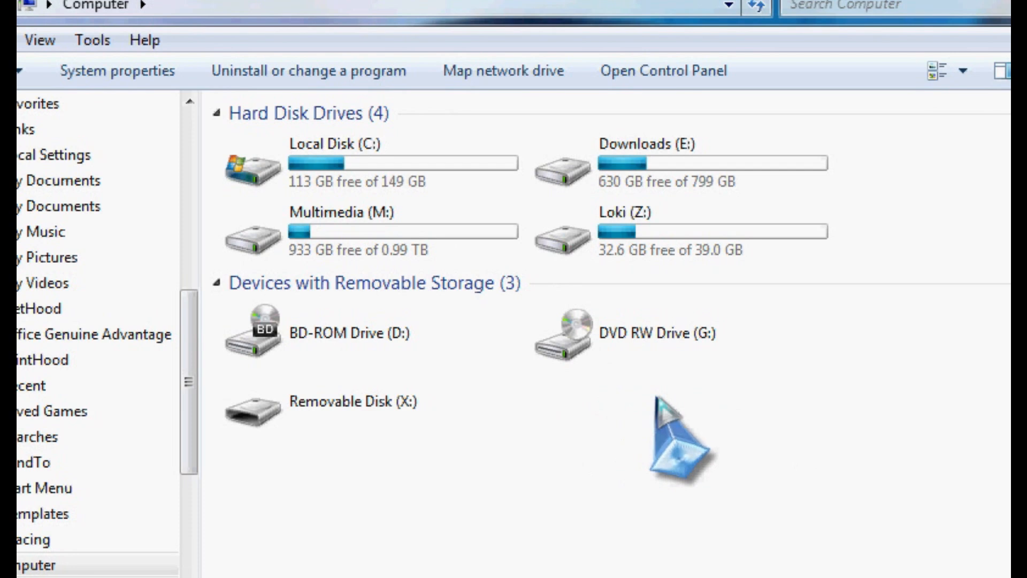
pyautogui.moveTo(668, 432)
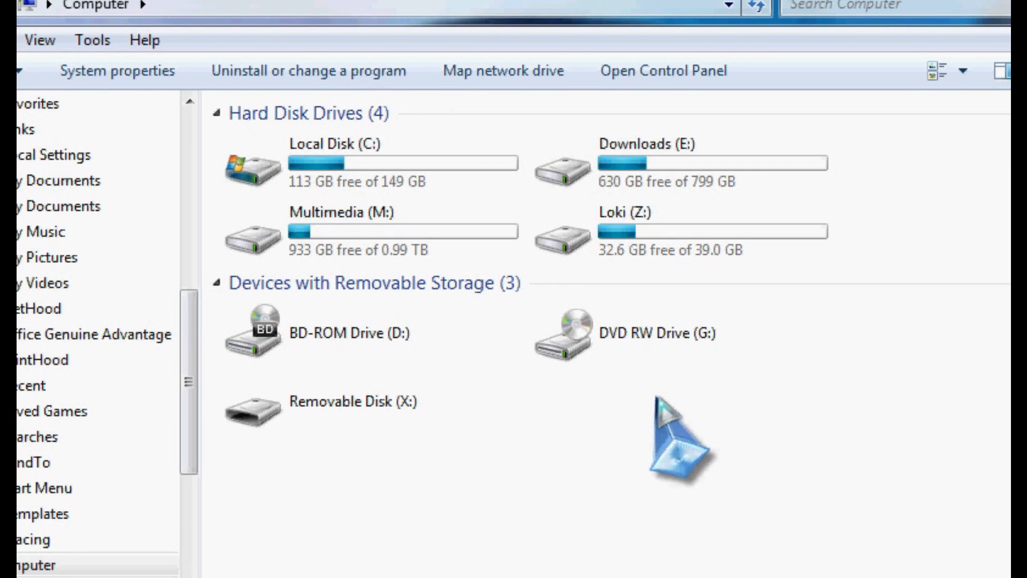
pyautogui.moveTo(674, 439)
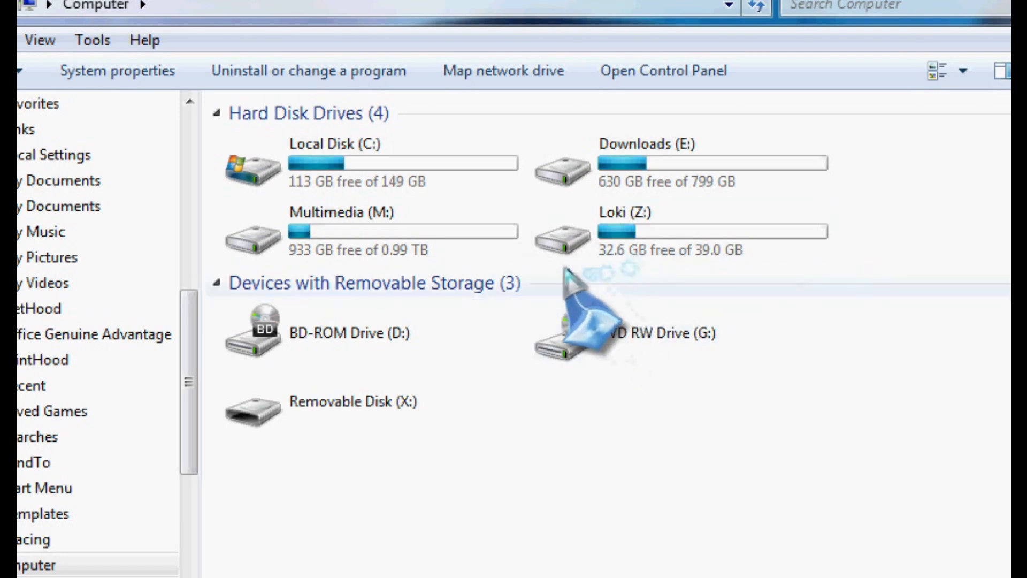
# Close the Computer window to reveal the desktop.
pyautogui.click(655, 332)
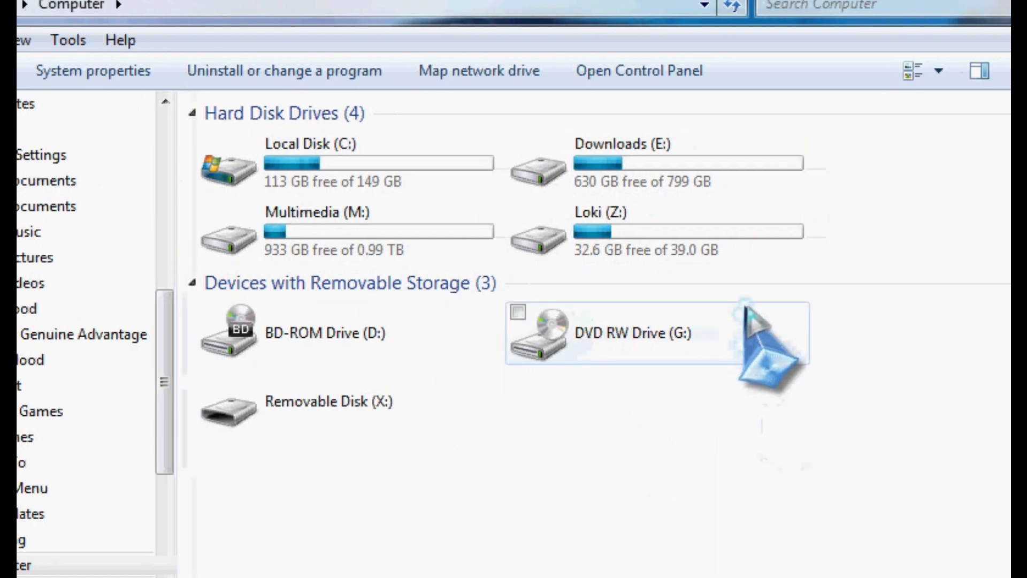
pyautogui.moveTo(570, 472)
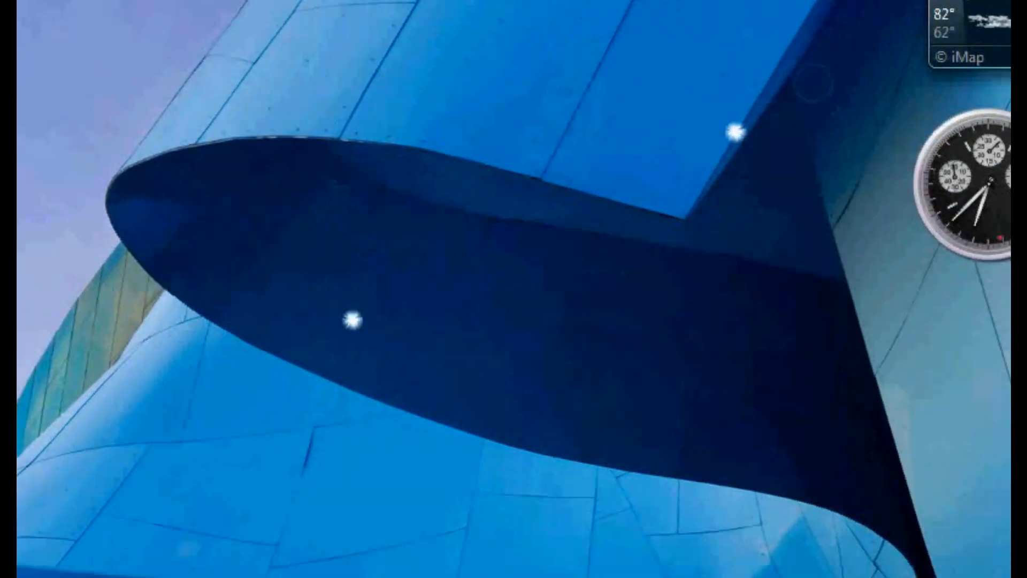
# Search the Start menu for 'perf' and launch Performance Monitor from the results.
pyautogui.click(46, 544)
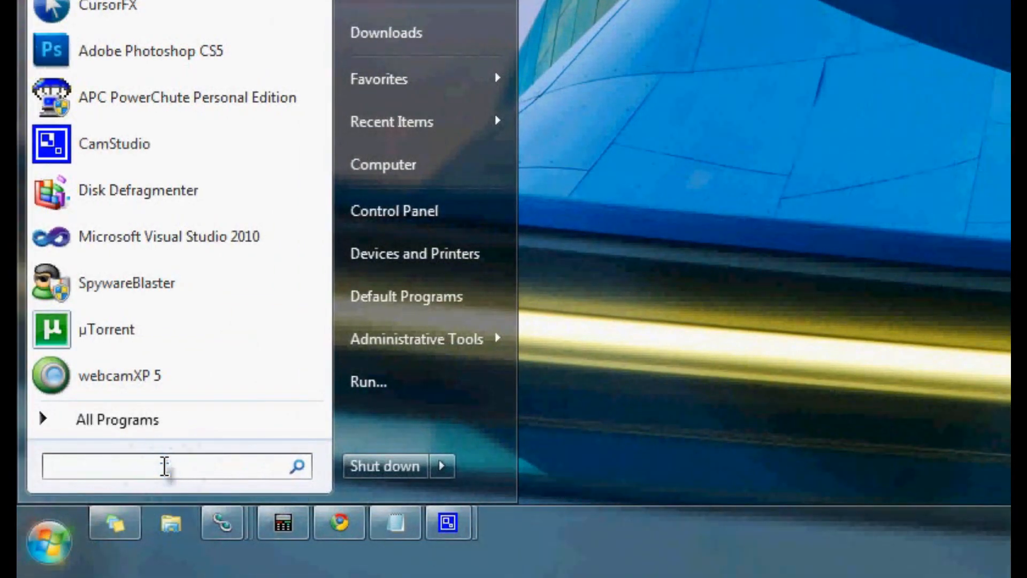
pyautogui.write('perf')
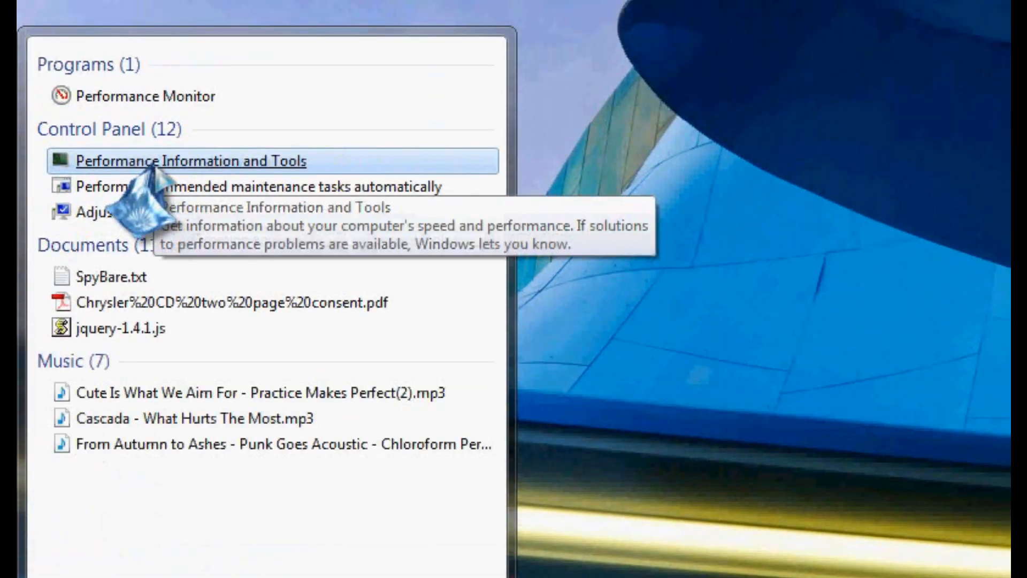
pyautogui.click(190, 161)
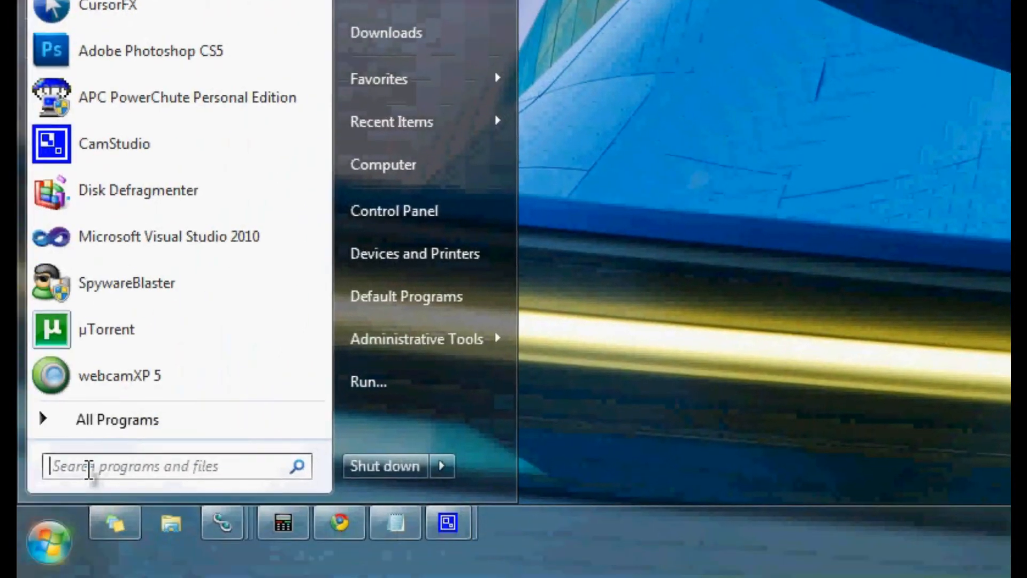
pyautogui.write('perf')
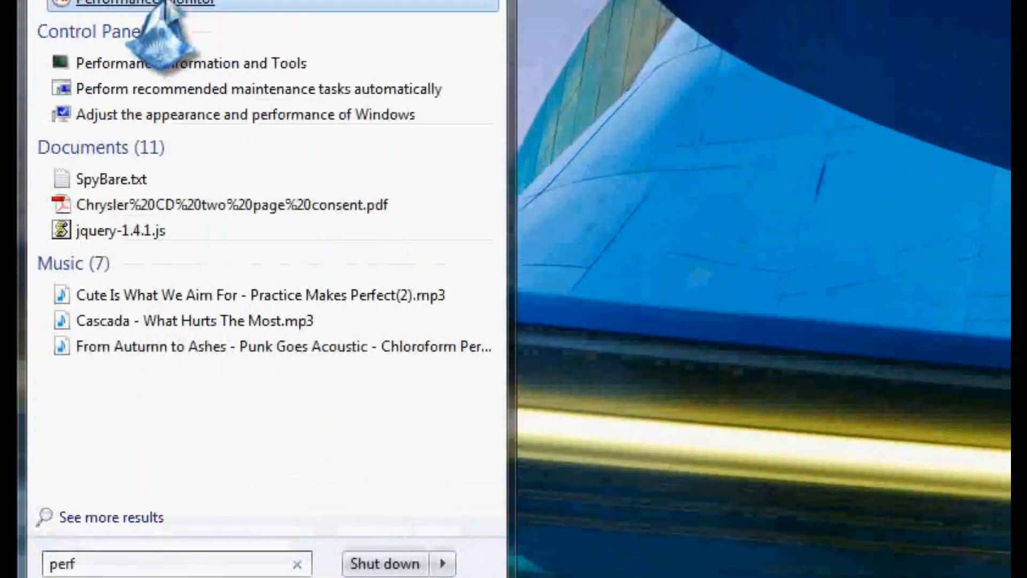
pyautogui.click(151, 4)
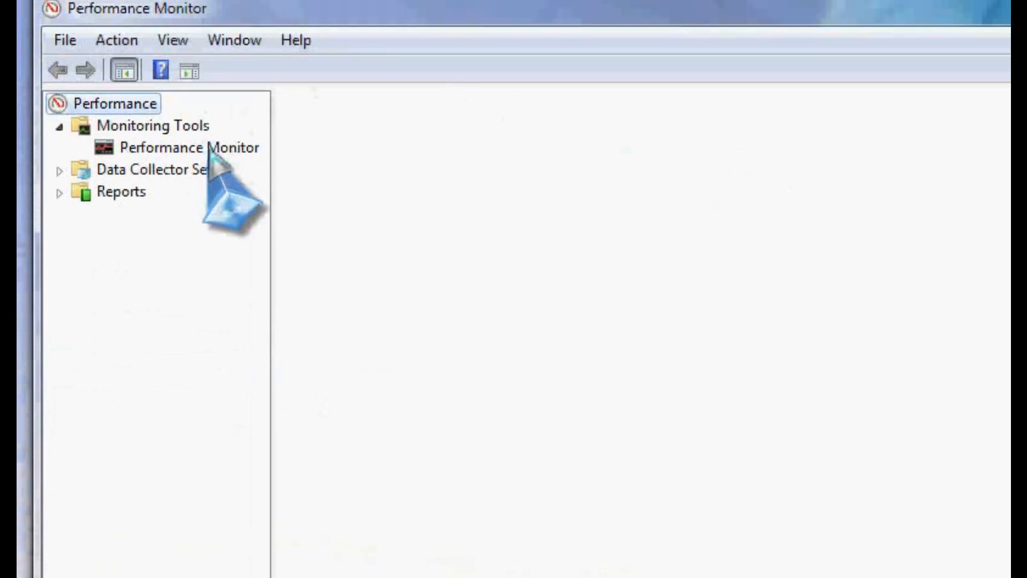
# Show the live Performance Monitor graph and add the ReadyBoost Cache counter group.
pyautogui.click(189, 146)
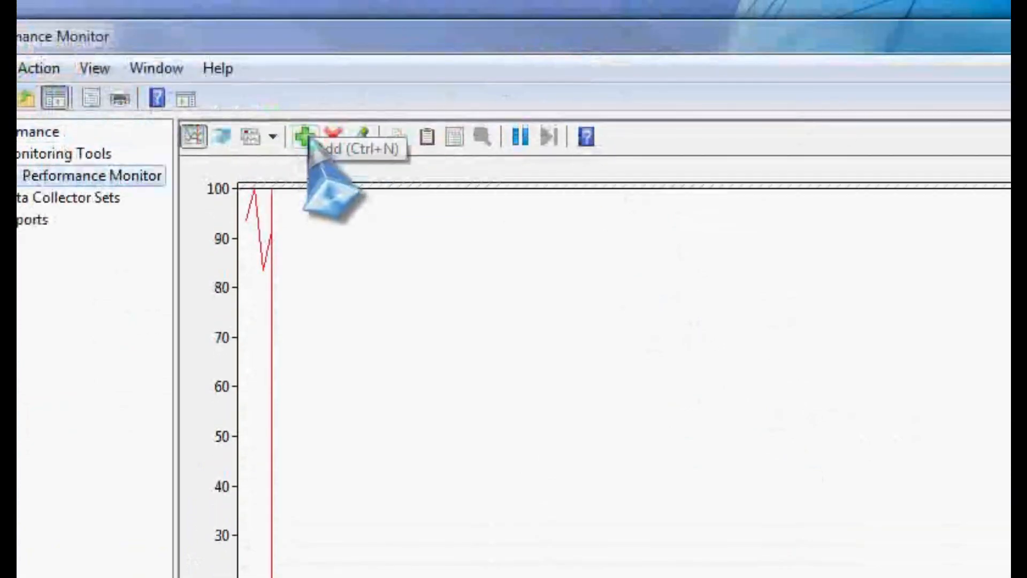
pyautogui.click(304, 136)
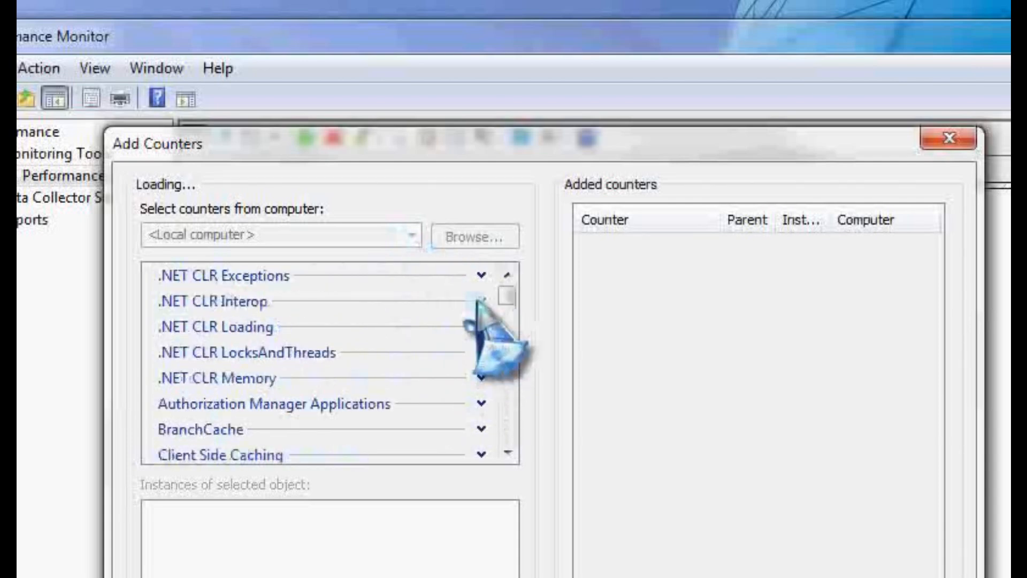
pyautogui.scroll(-3)
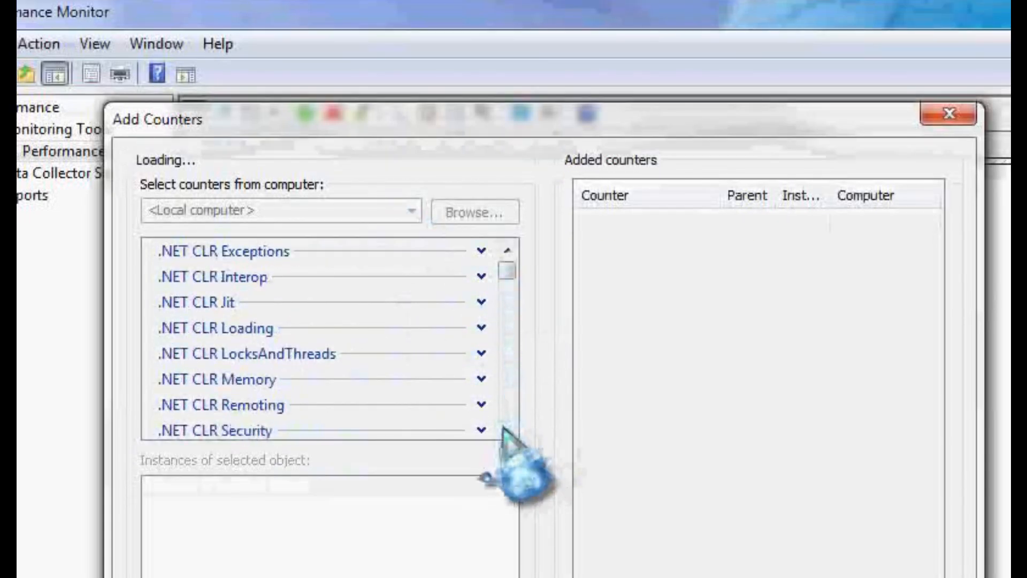
pyautogui.scroll(3)
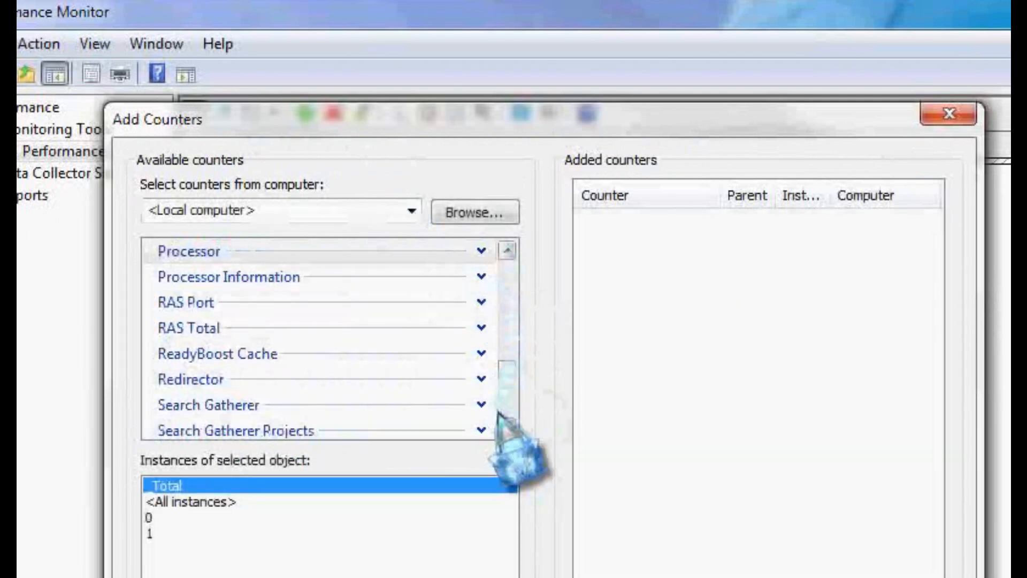
pyautogui.click(225, 354)
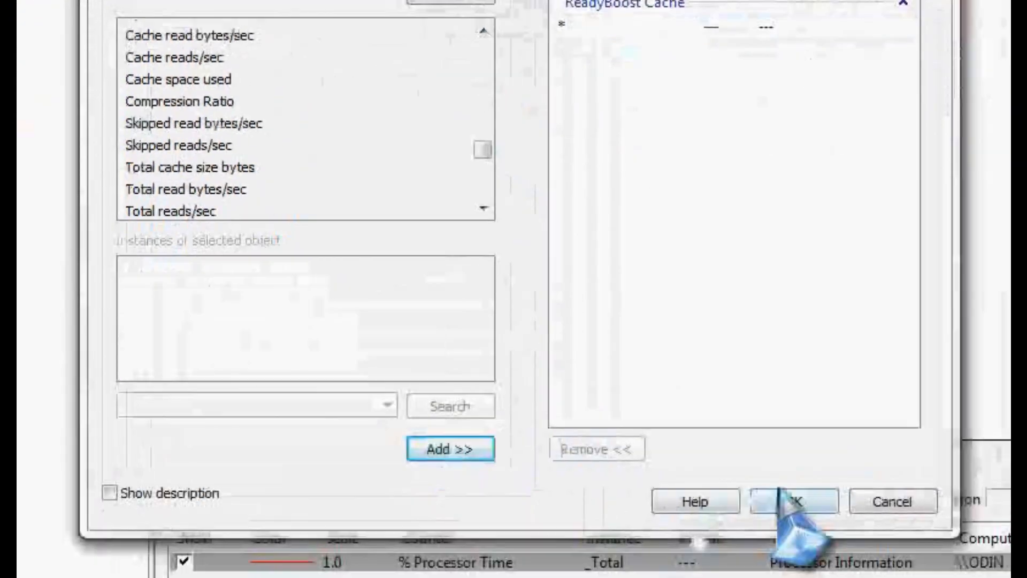
pyautogui.click(793, 502)
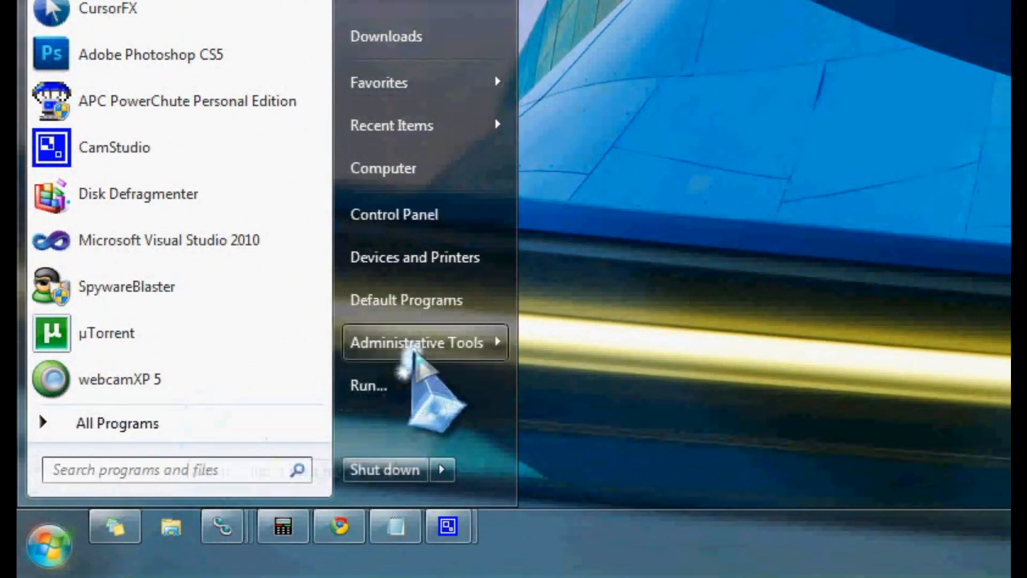
# Search the Start menu for 'monitor' to list Performance Monitor and Resource Monitor.
pyautogui.click(416, 342)
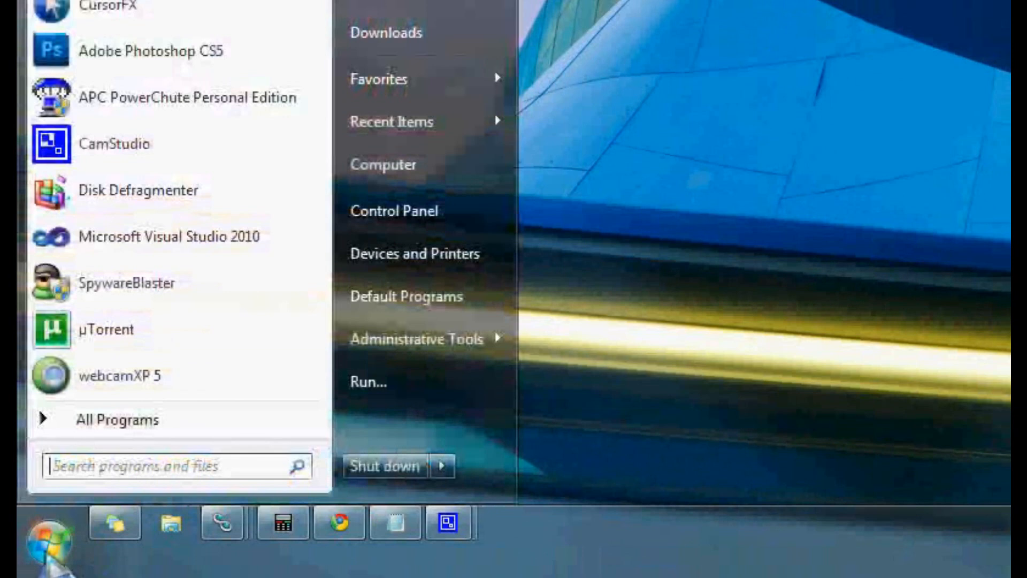
pyautogui.write('mon')
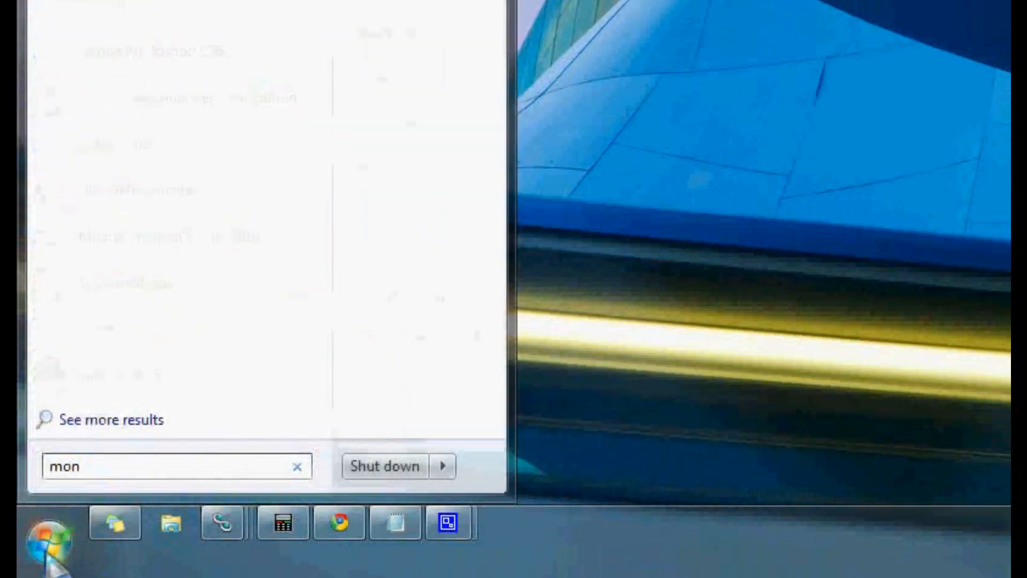
pyautogui.write('itor')
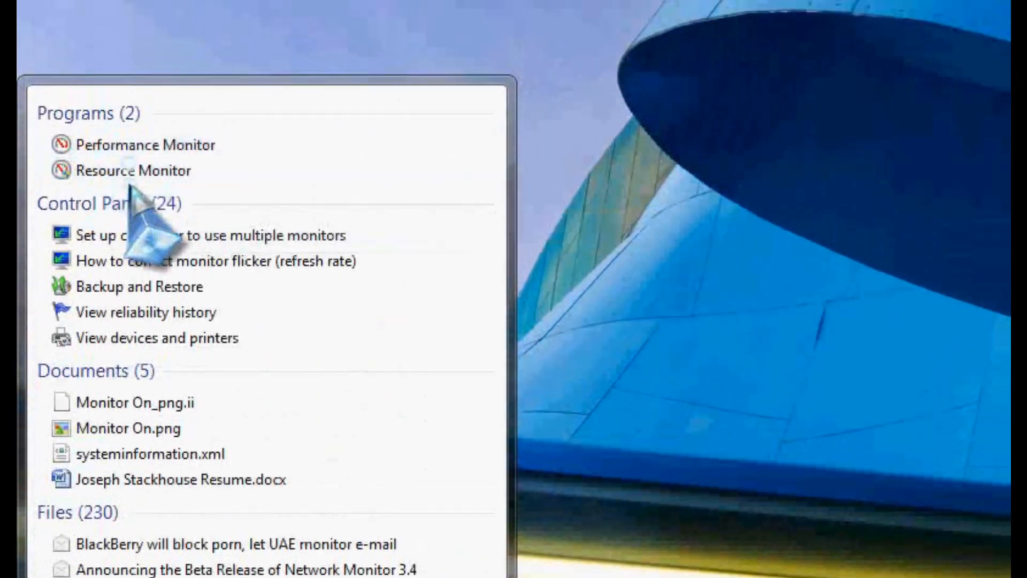
# Launch Resource Monitor from the Start menu search results to view live CPU, disk, network and memory graphs.
pyautogui.click(133, 171)
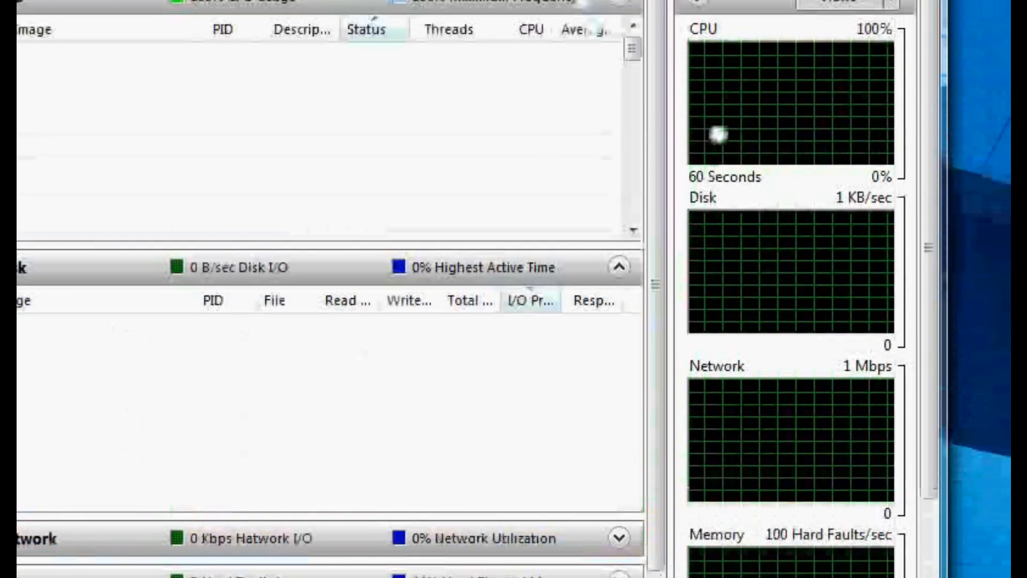